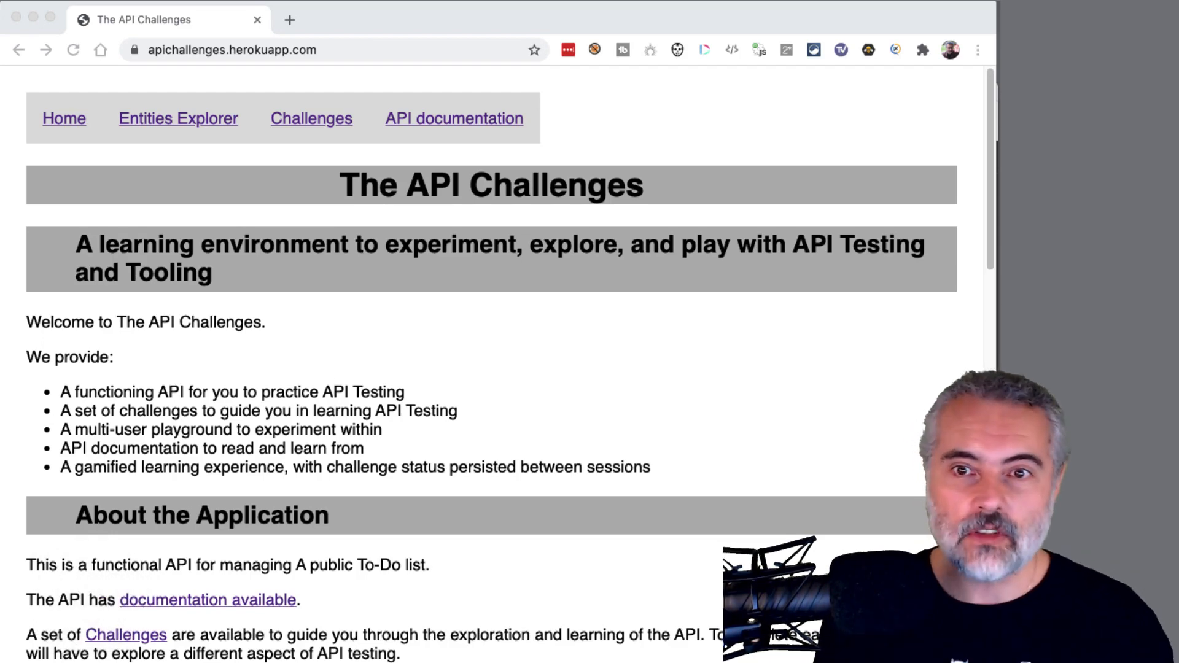
mouse_move(284, 243)
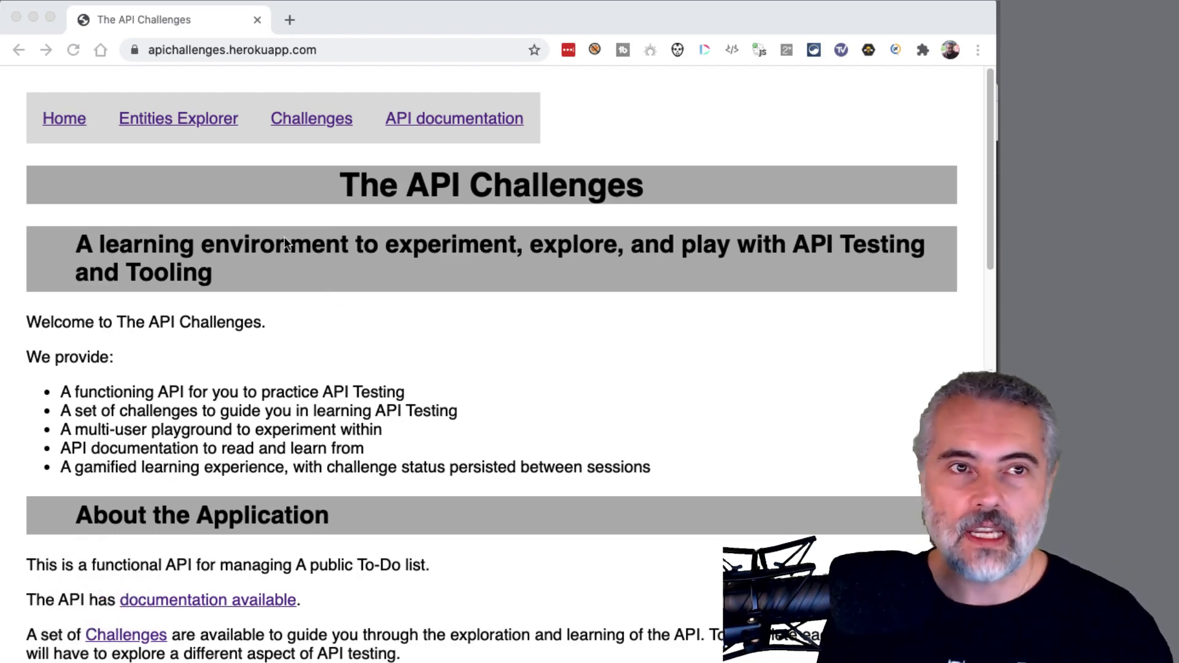
mouse_move(321, 271)
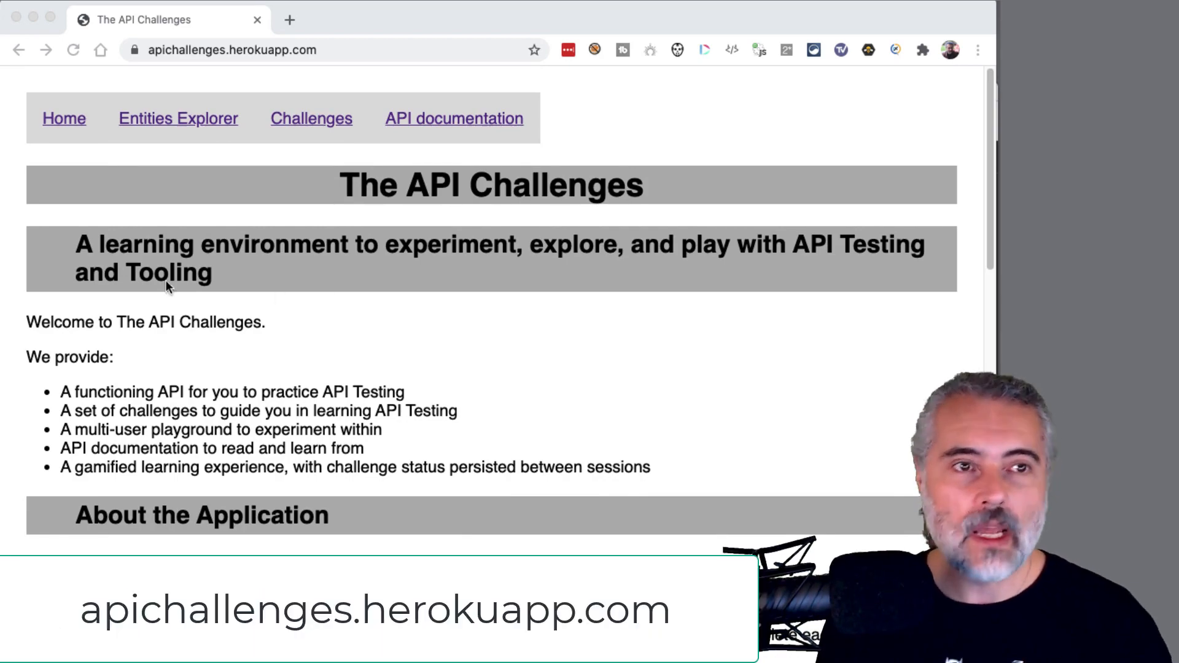
- Browse the home page, then view the todo instances in the Entities Explorer
scroll(down, 3)
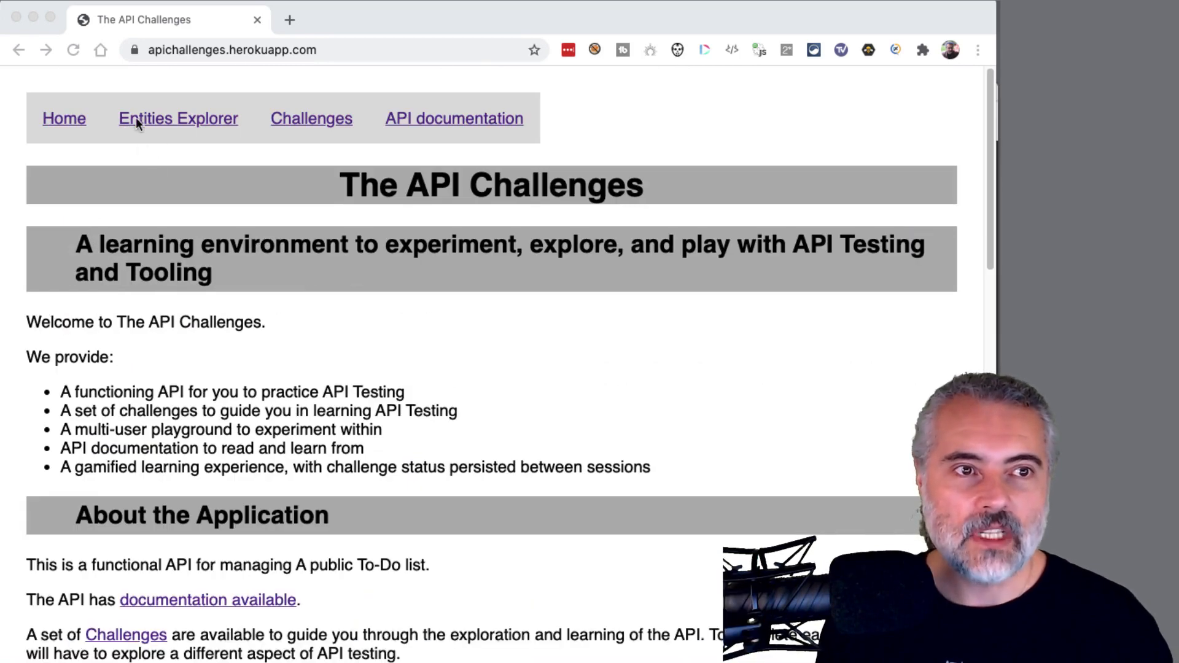
click(178, 118)
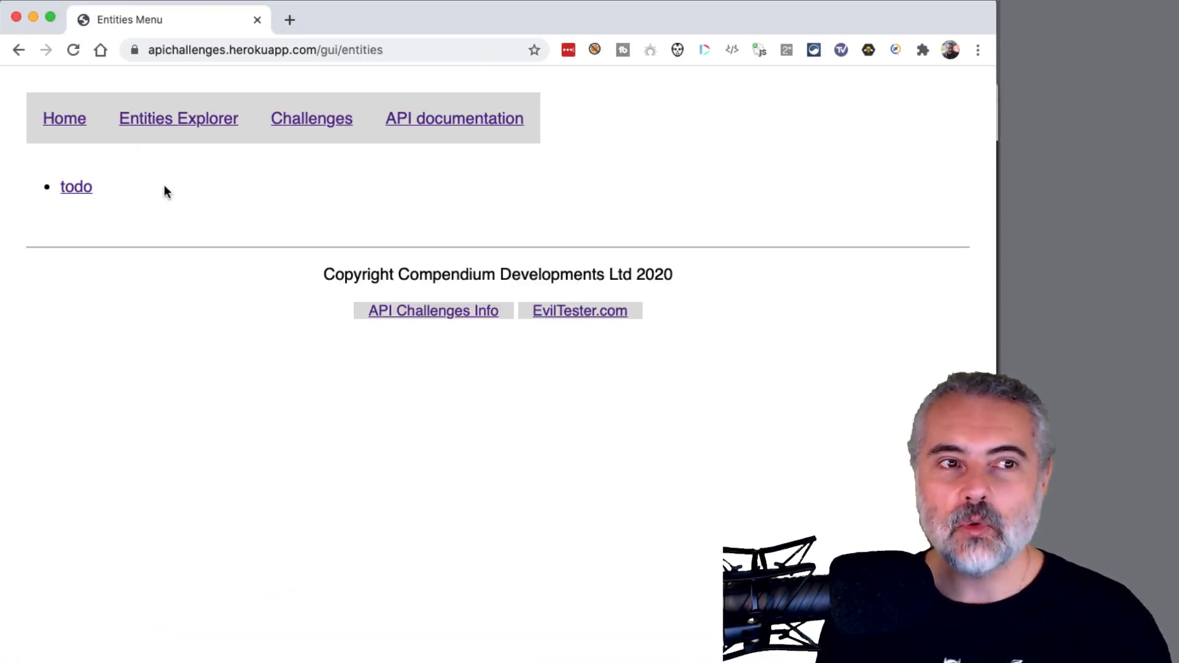
click(77, 187)
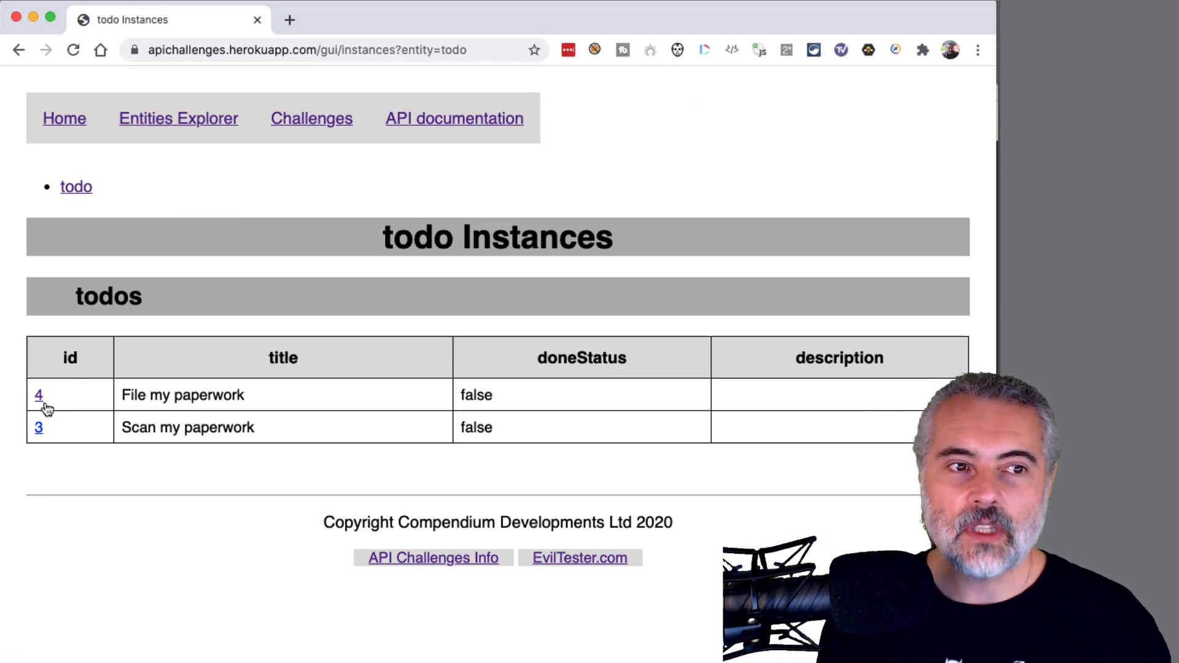
- Review the Challenges list, then go to the API documentation
click(38, 394)
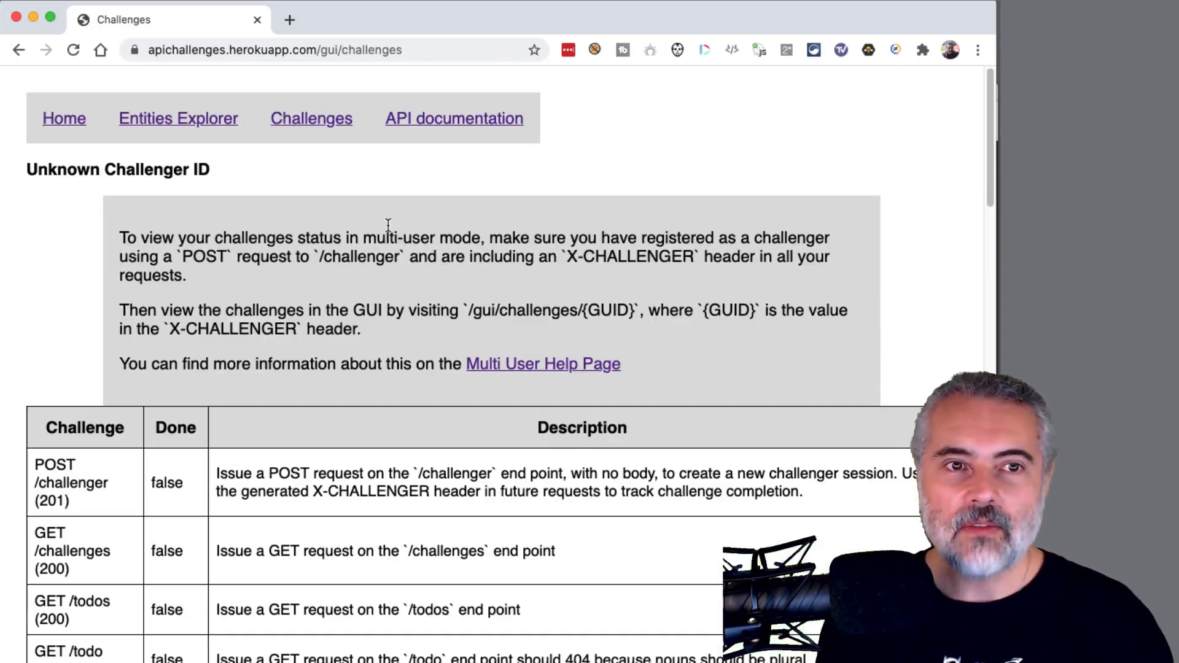
scroll(down, 3)
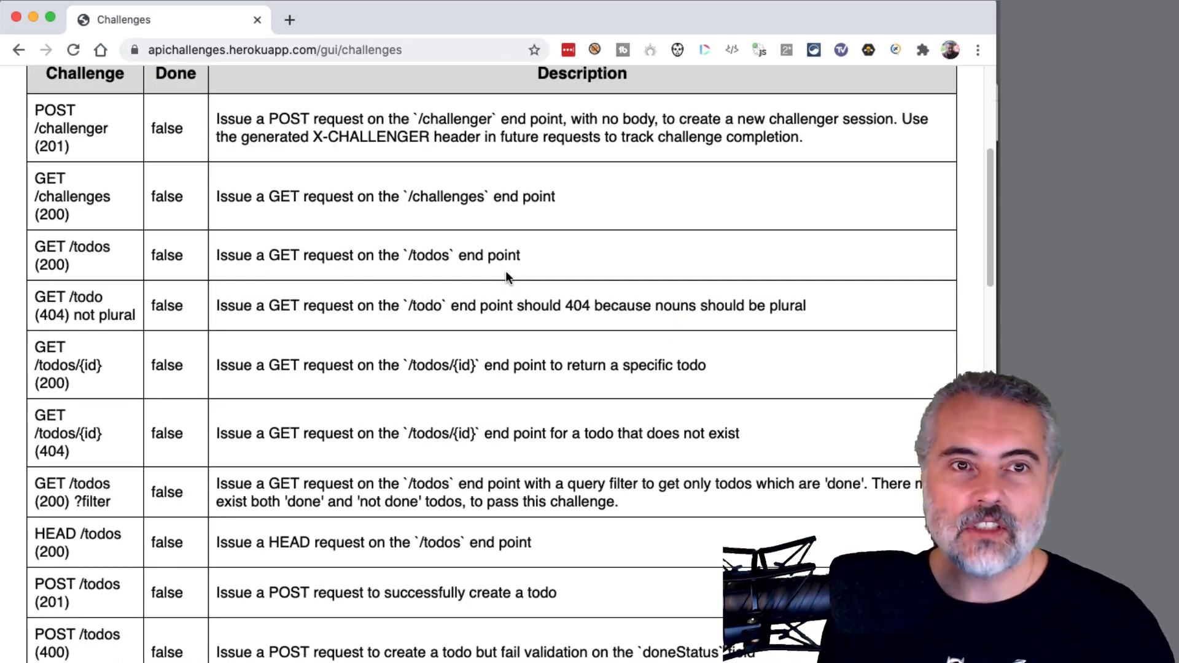
click(453, 118)
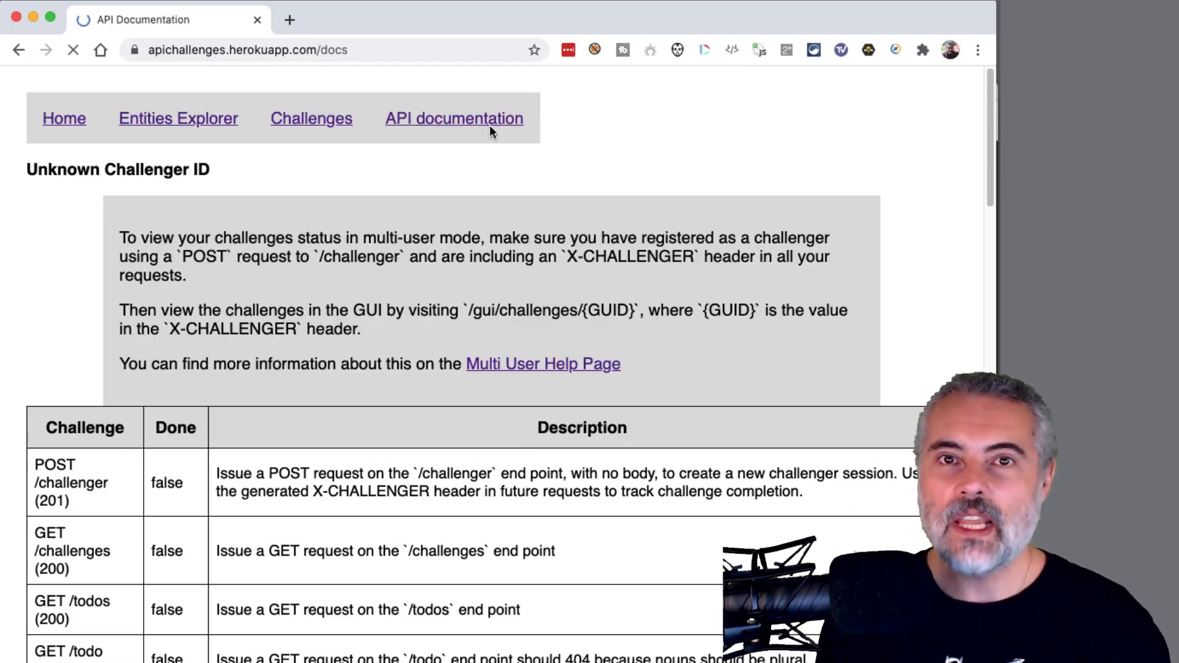
- Read down through the API documentation of the todo endpoints
scroll(down, 3)
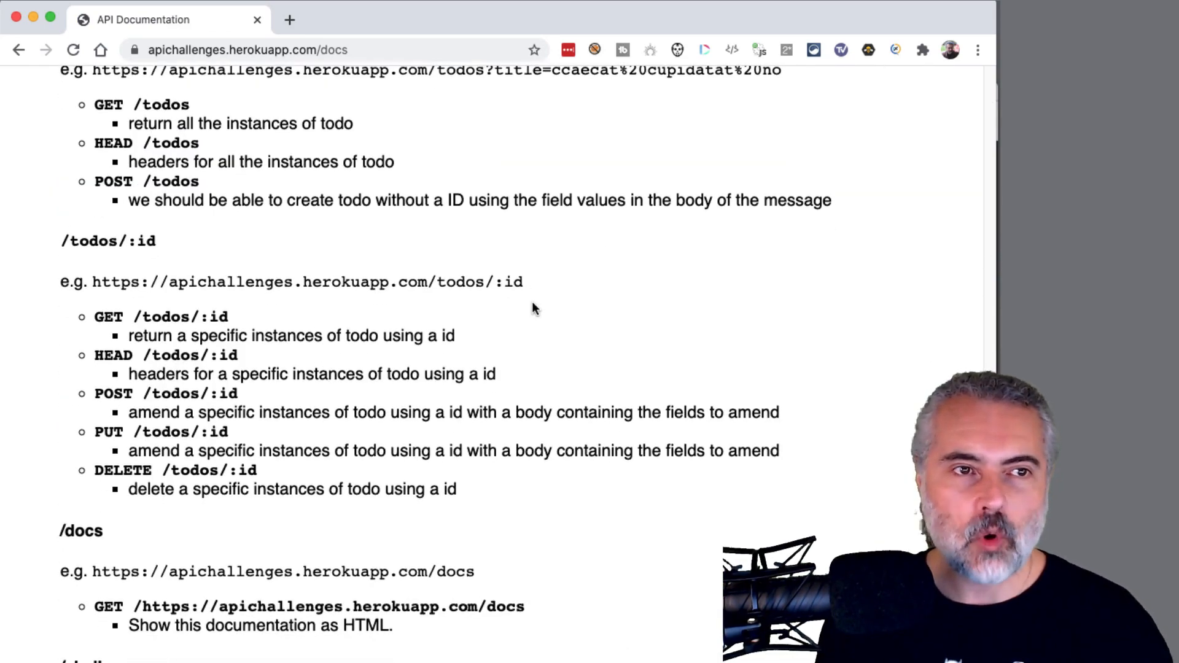
scroll(down, 3)
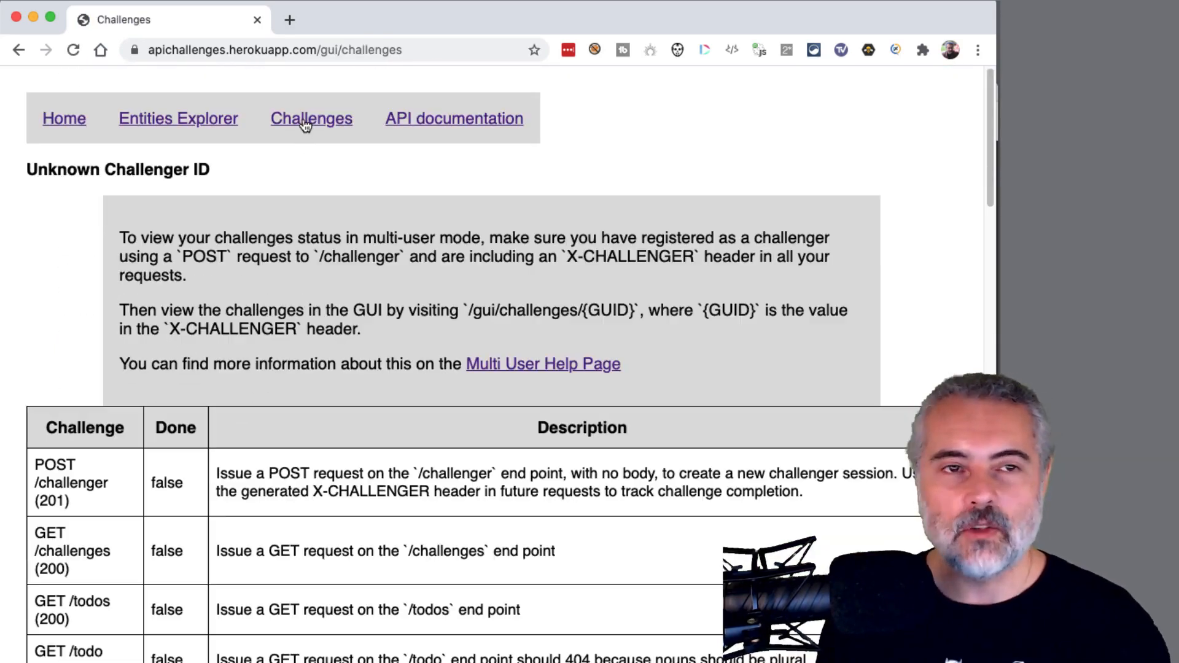
scroll(down, 3)
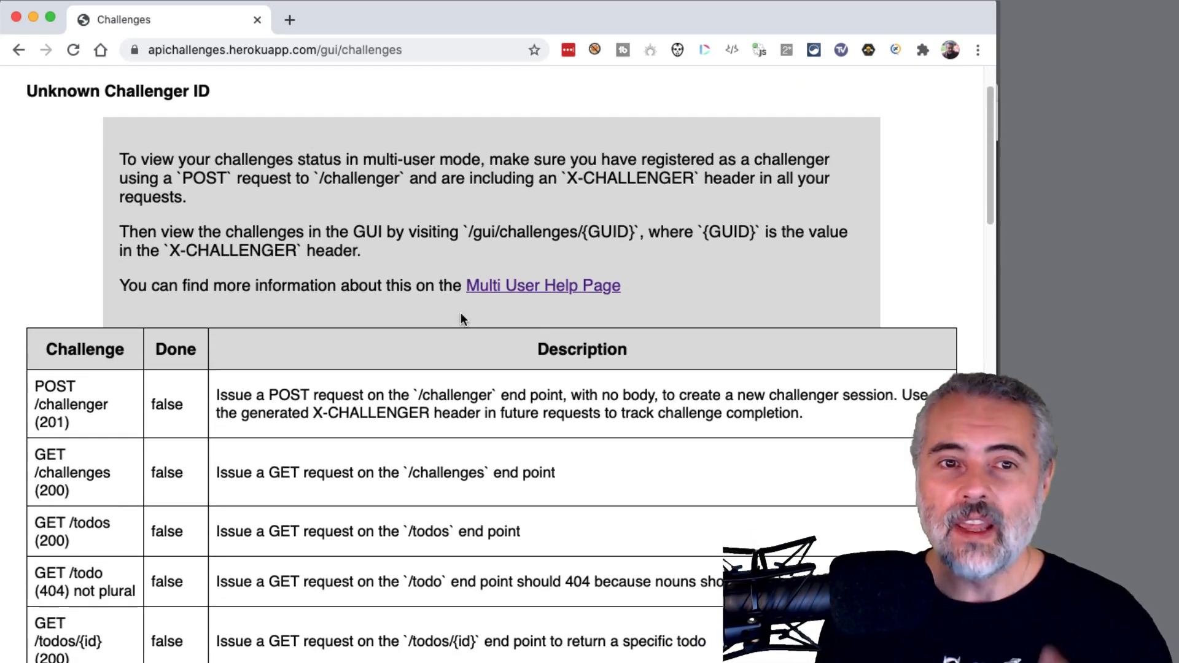
scroll(down, 3)
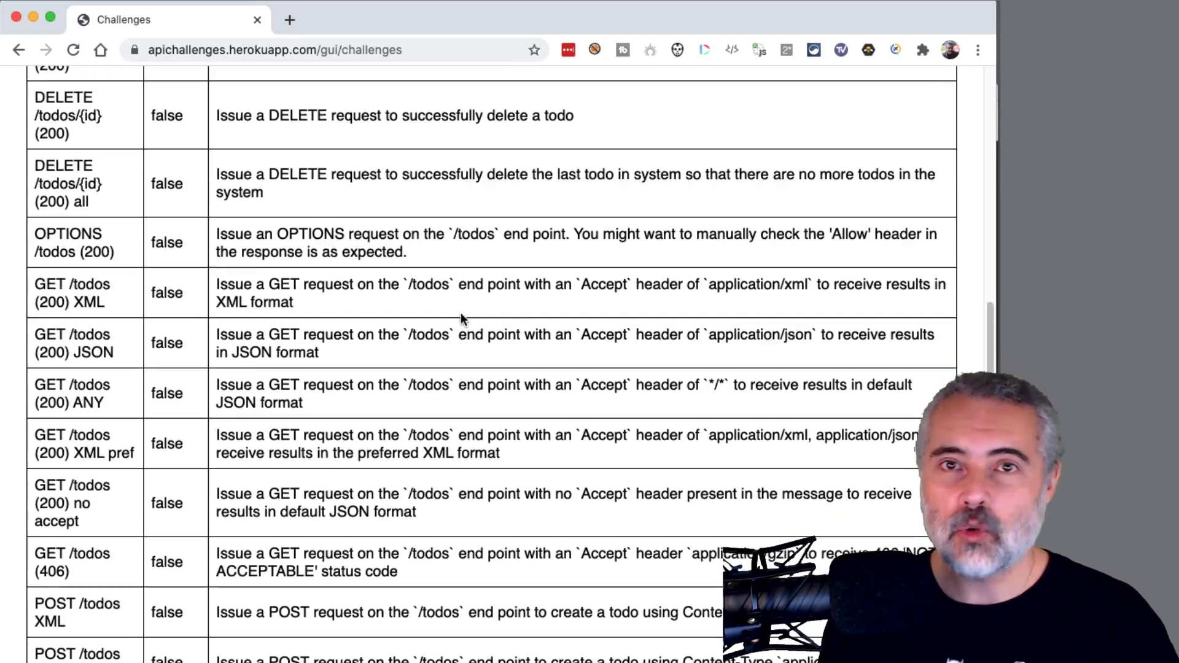
scroll(down, 3)
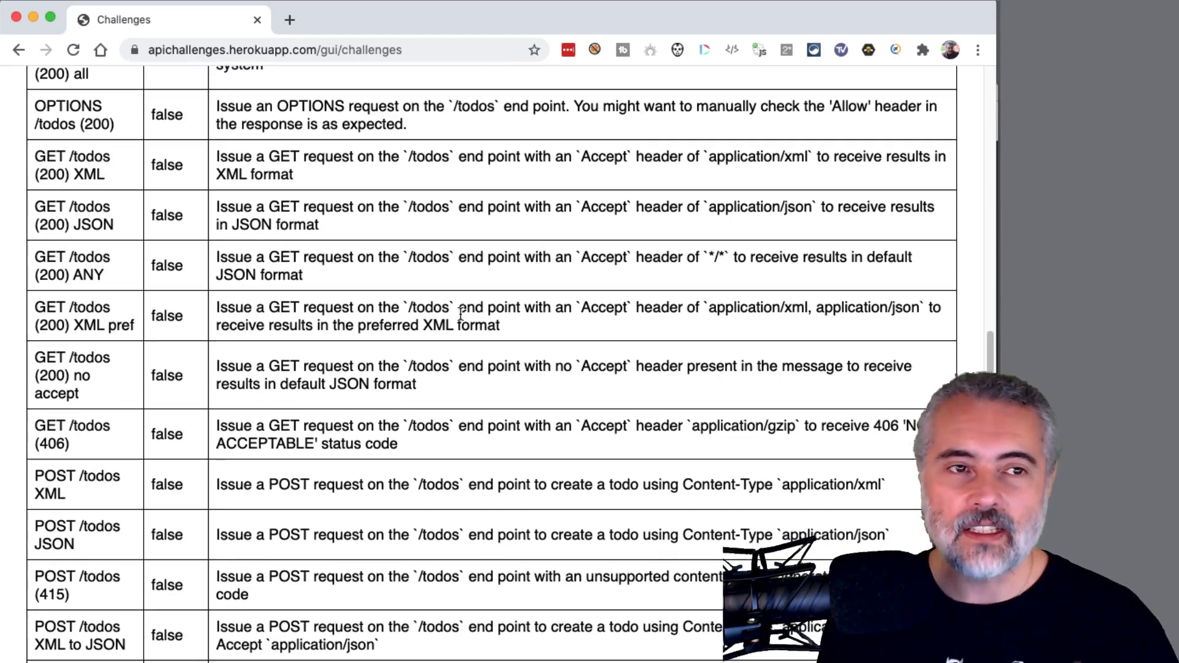
scroll(up, 3)
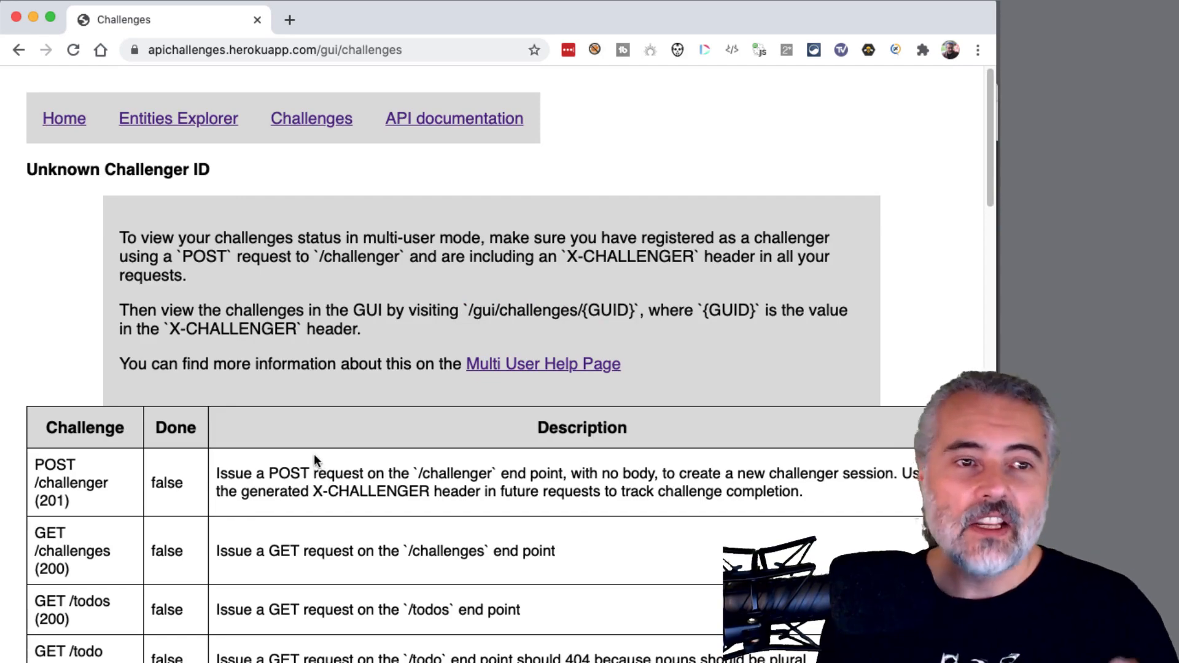
scroll(down, 3)
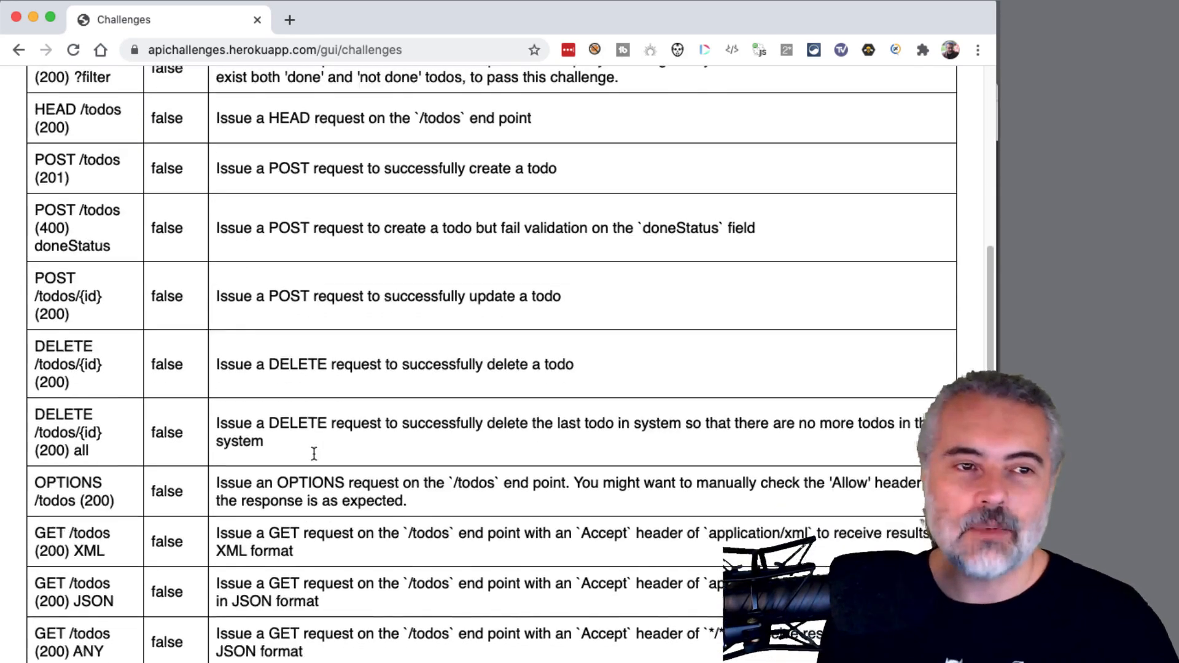
scroll(down, 3)
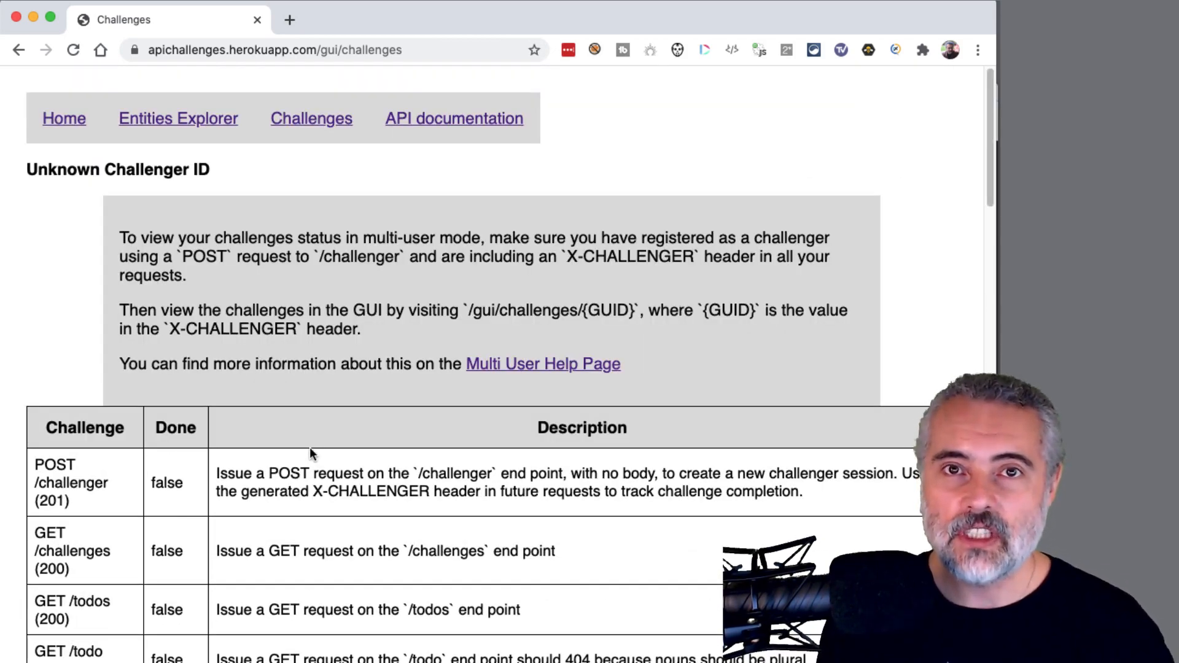
scroll(down, 3)
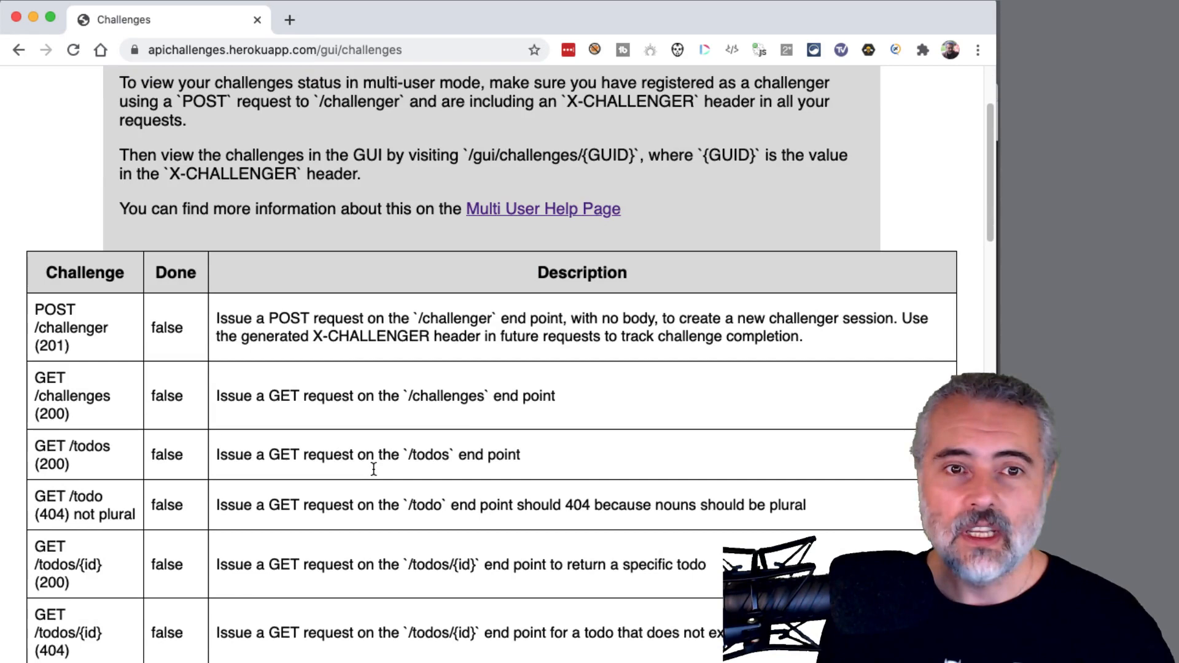
scroll(down, 3)
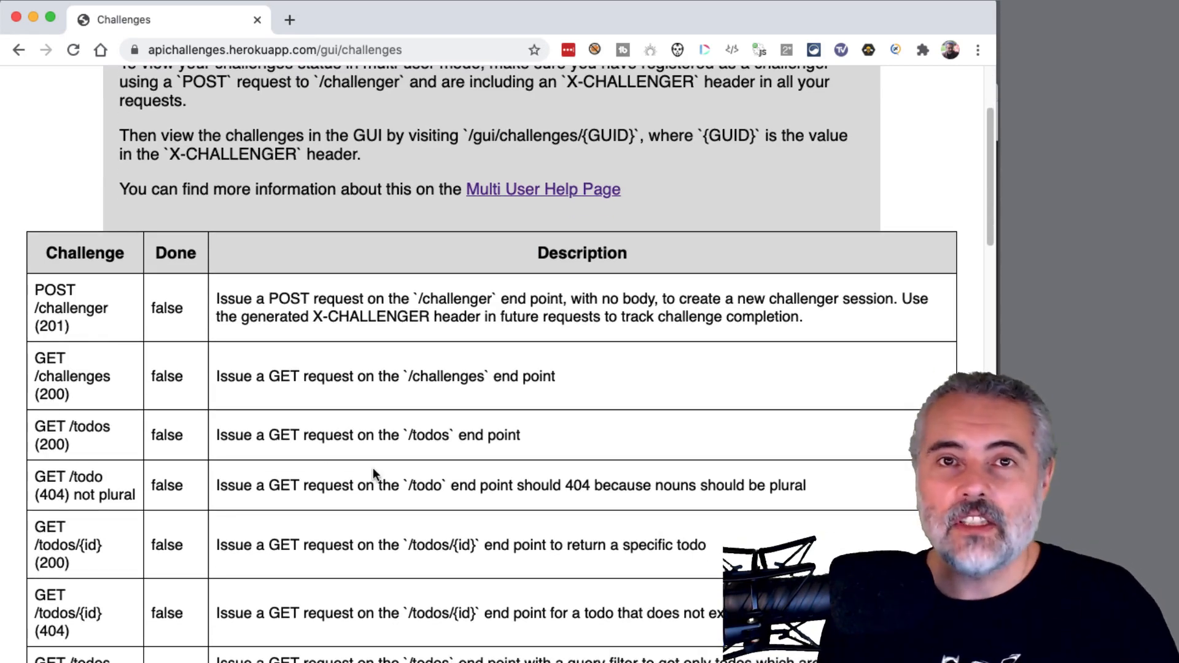
scroll(down, 3)
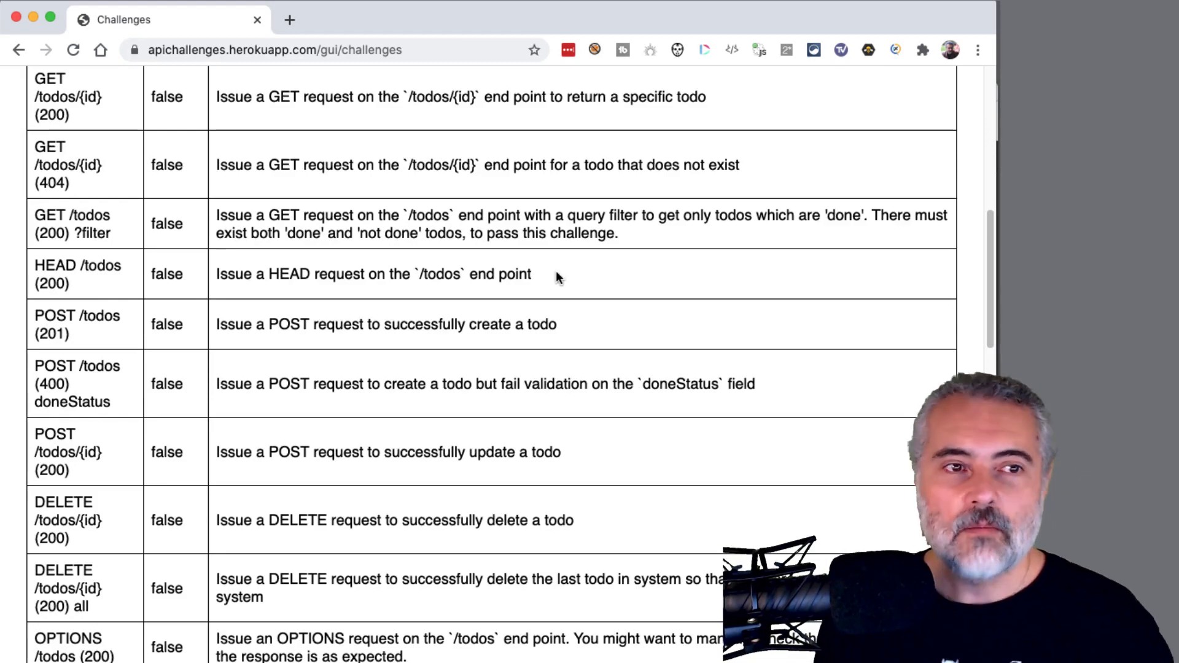
scroll(up, 3)
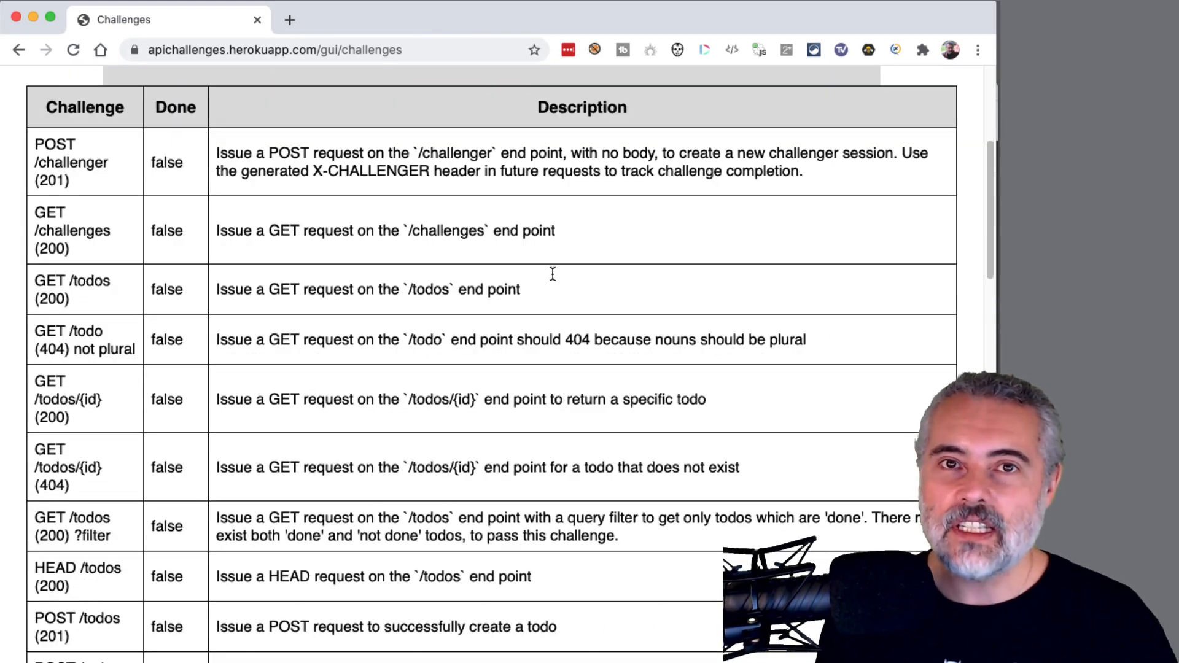
scroll(down, 3)
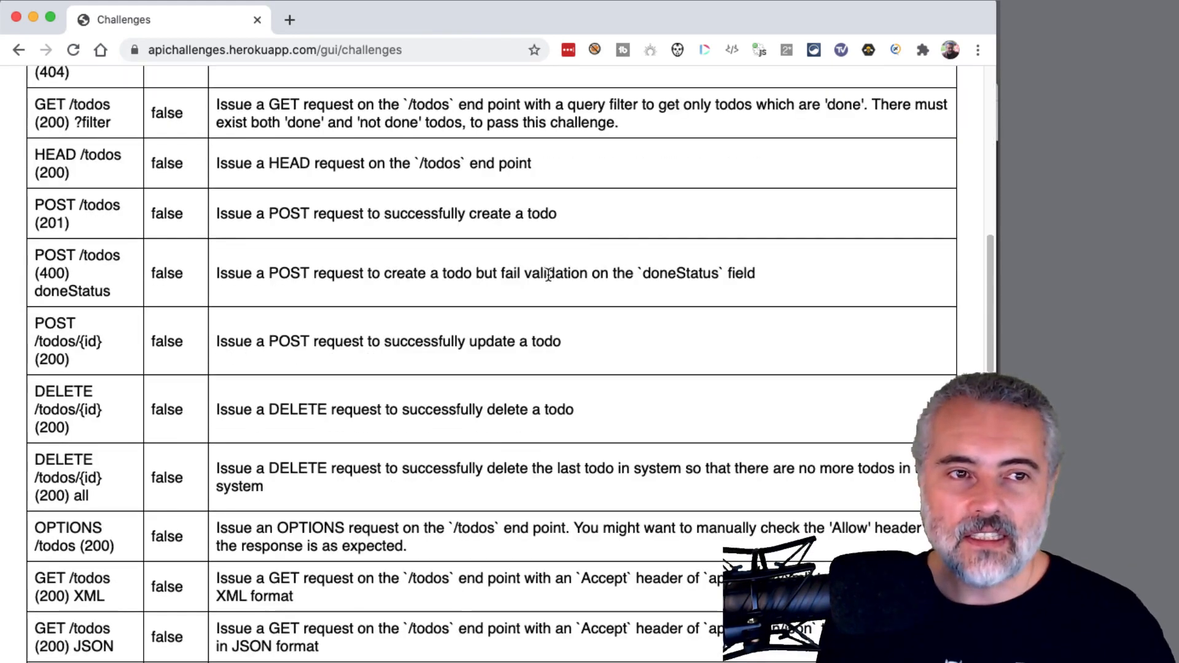
scroll(down, 3)
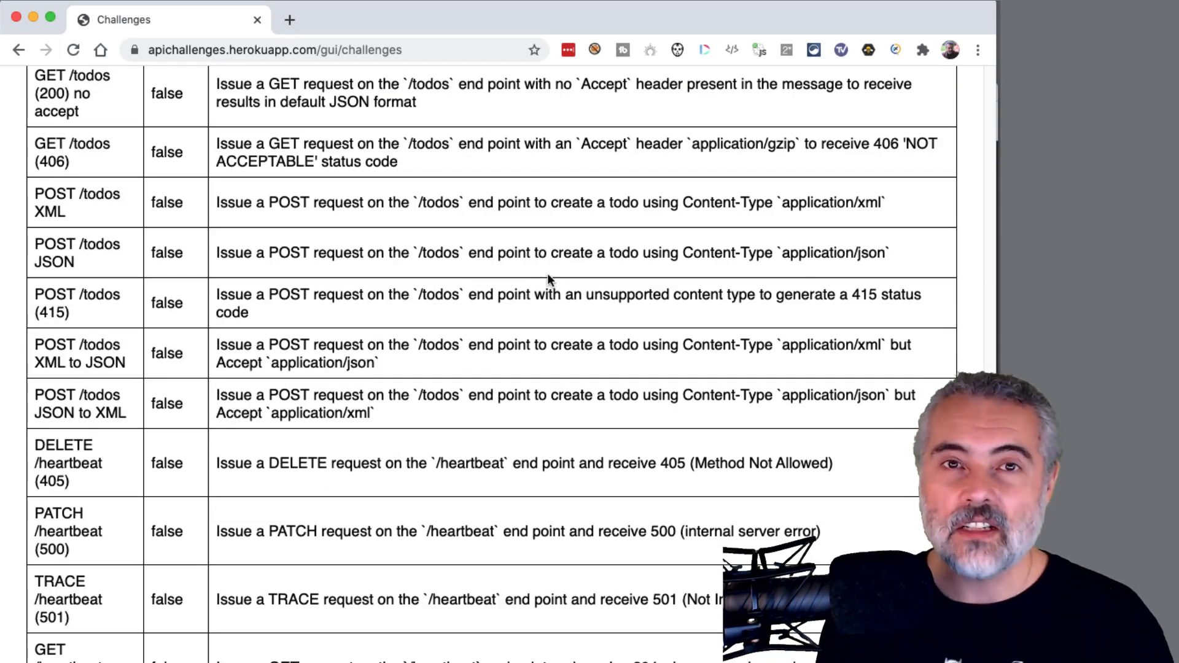
scroll(down, 3)
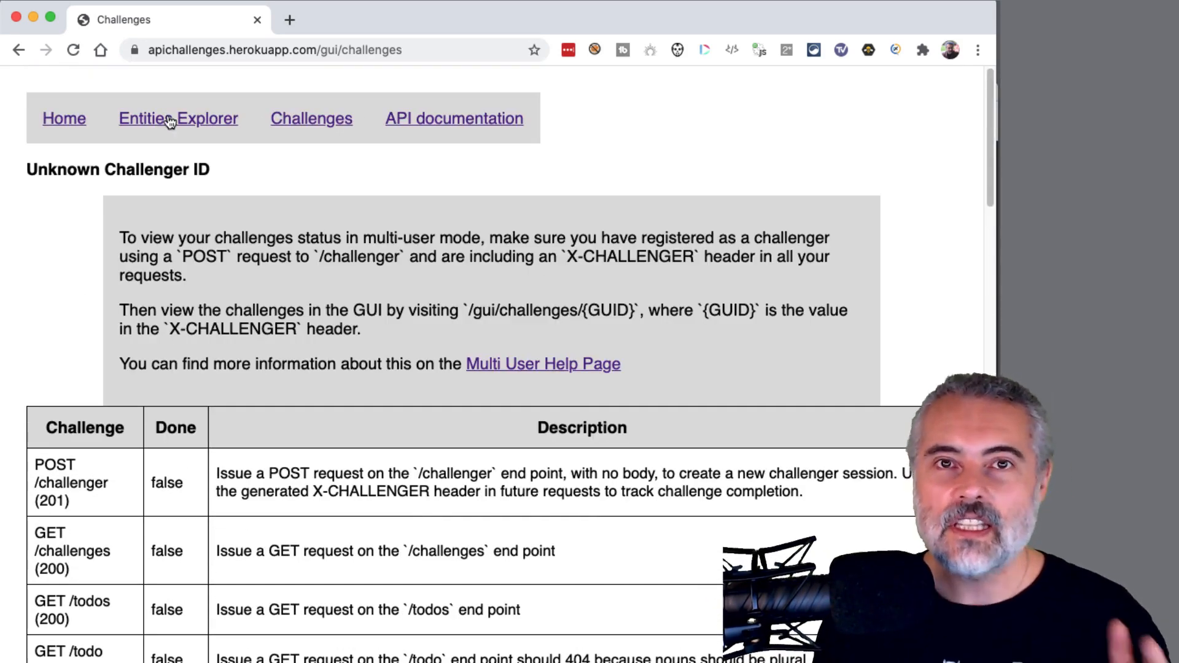
- View the todo instances table showing File my paperwork and Scan my paperwork
click(178, 118)
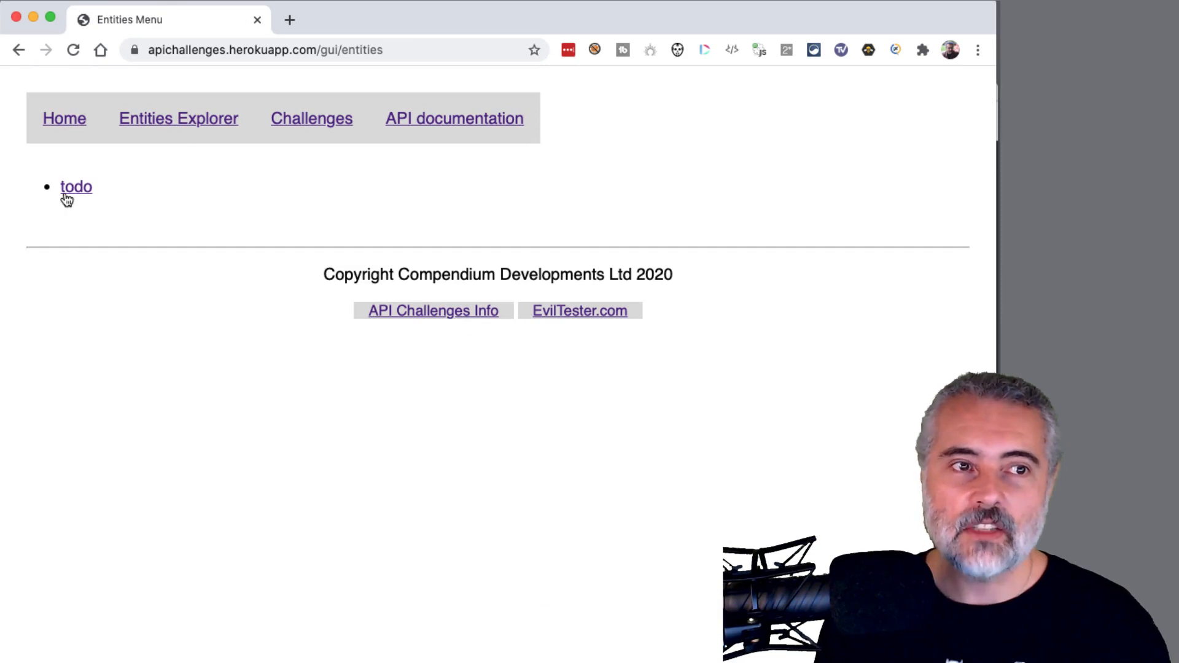
click(76, 187)
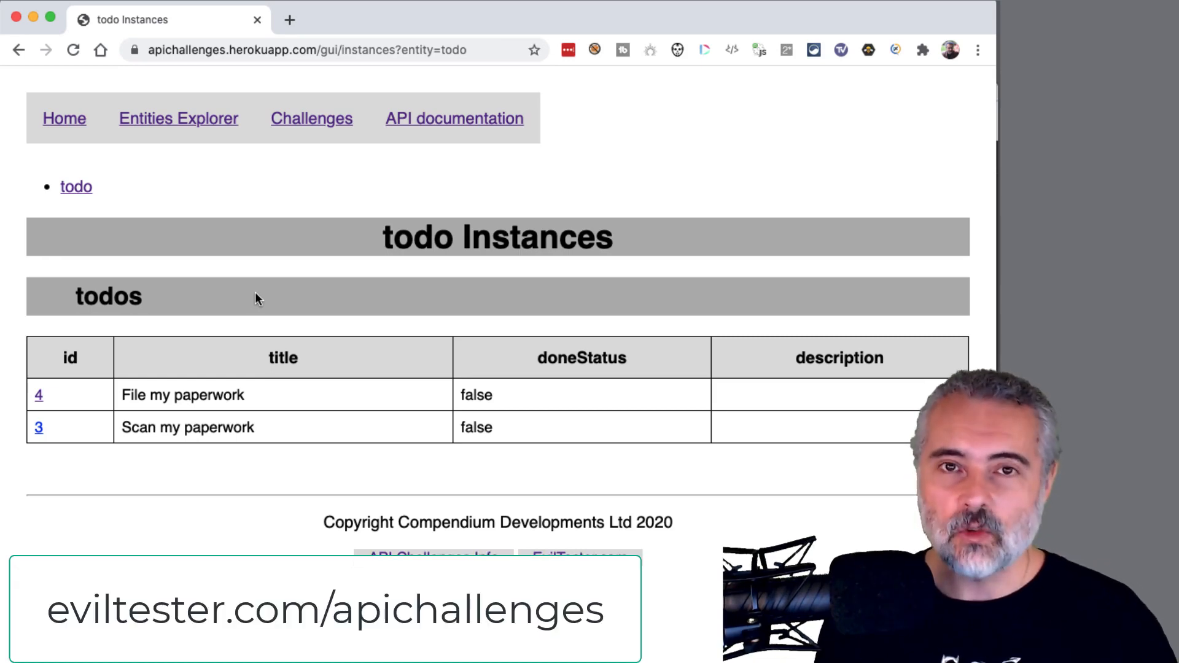
mouse_move(517, 323)
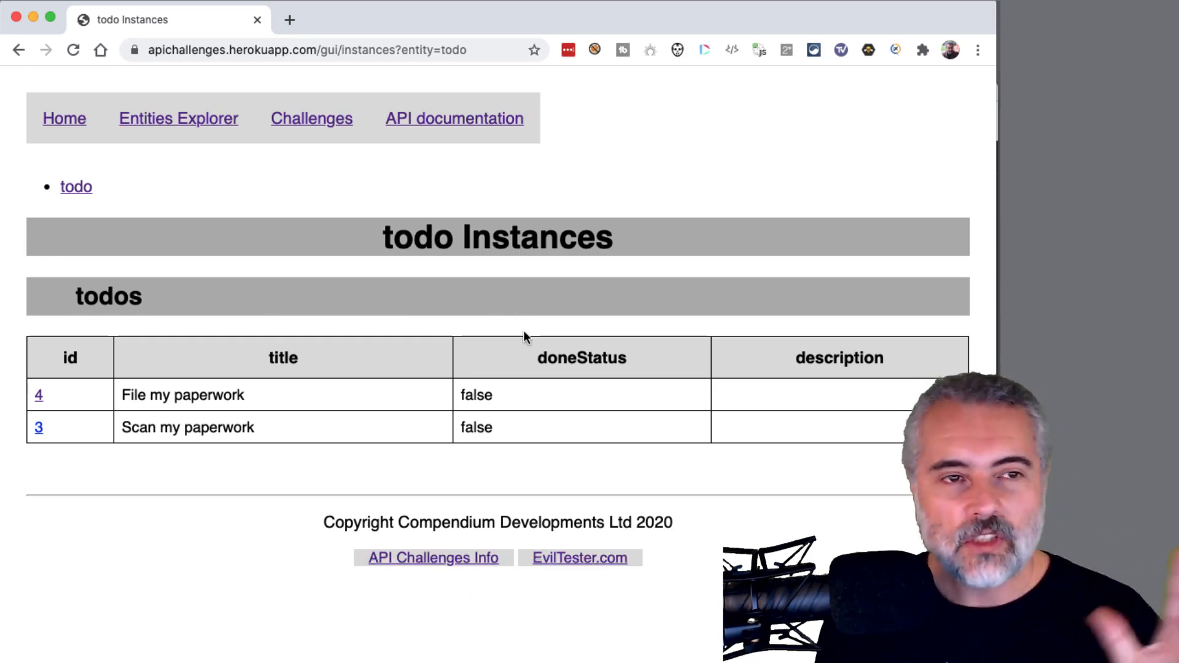
mouse_move(313, 398)
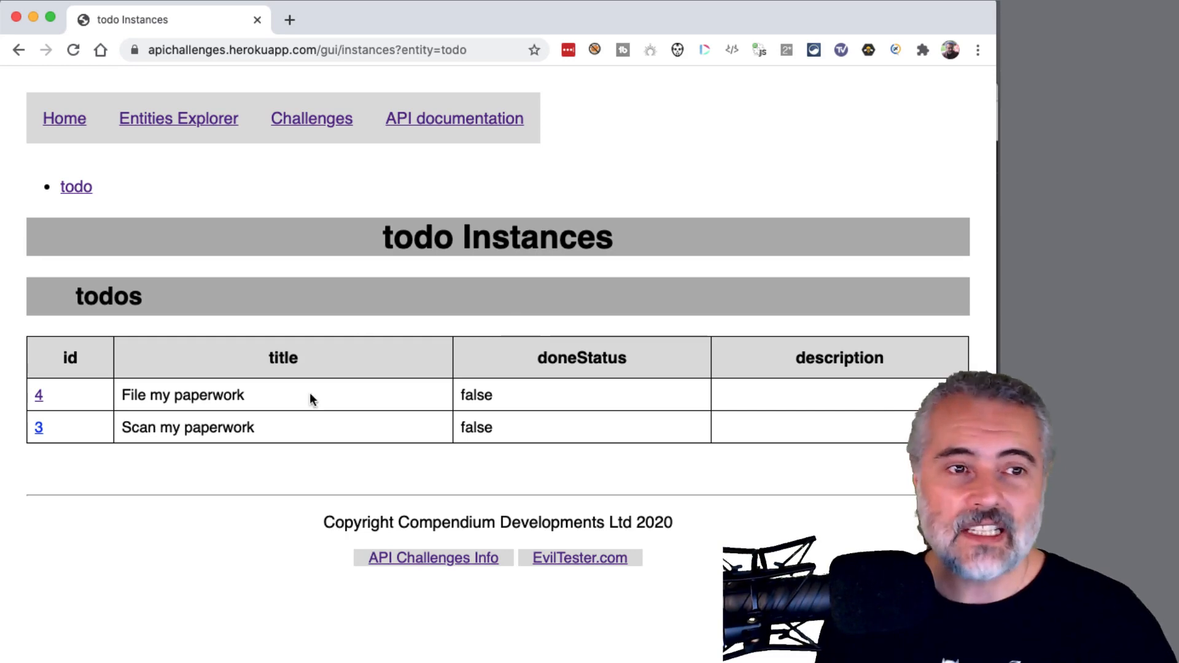
mouse_move(329, 358)
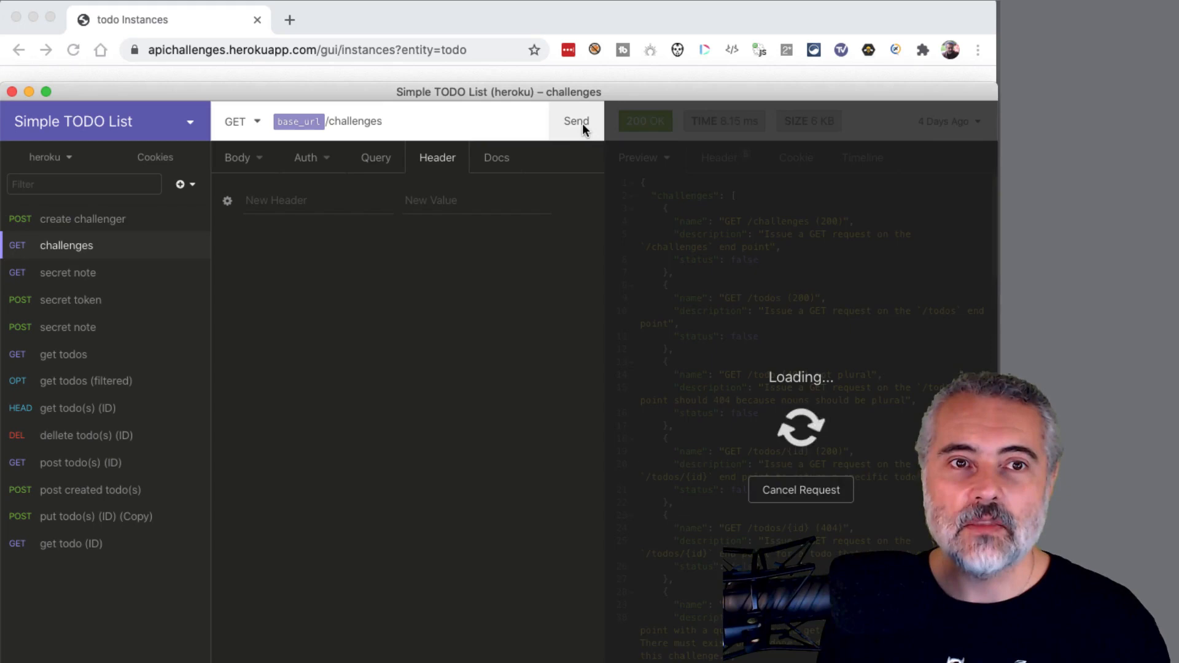
- Send the challenges request, then the get todos request, returning 200 OK with two todos
click(576, 122)
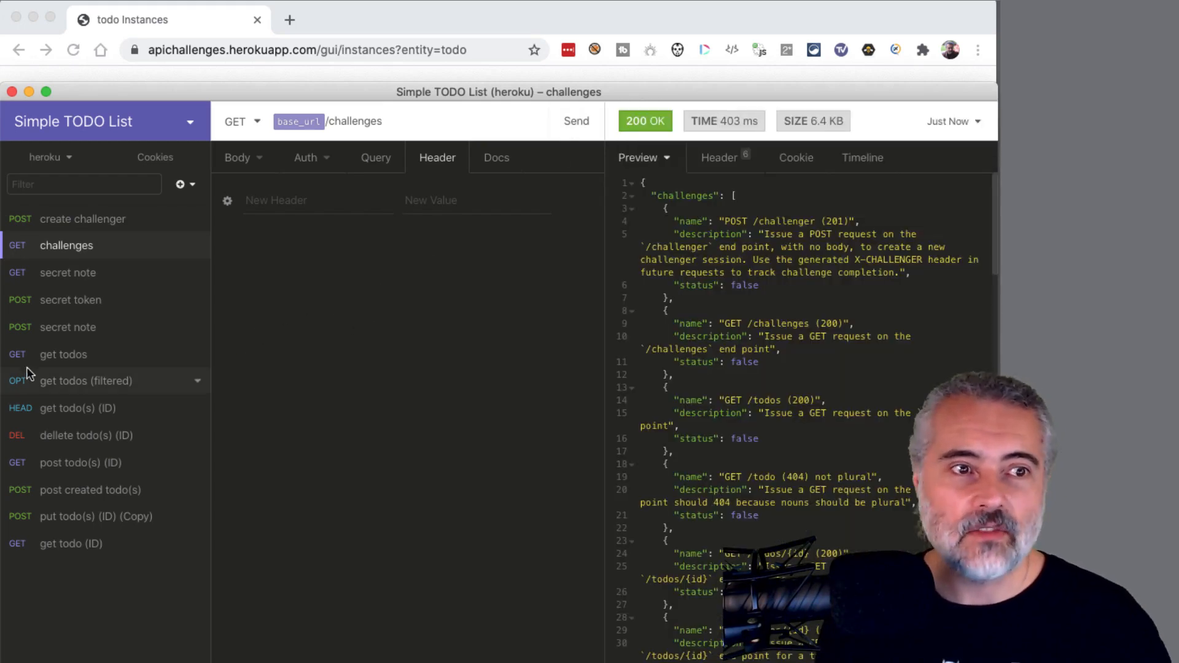
click(576, 121)
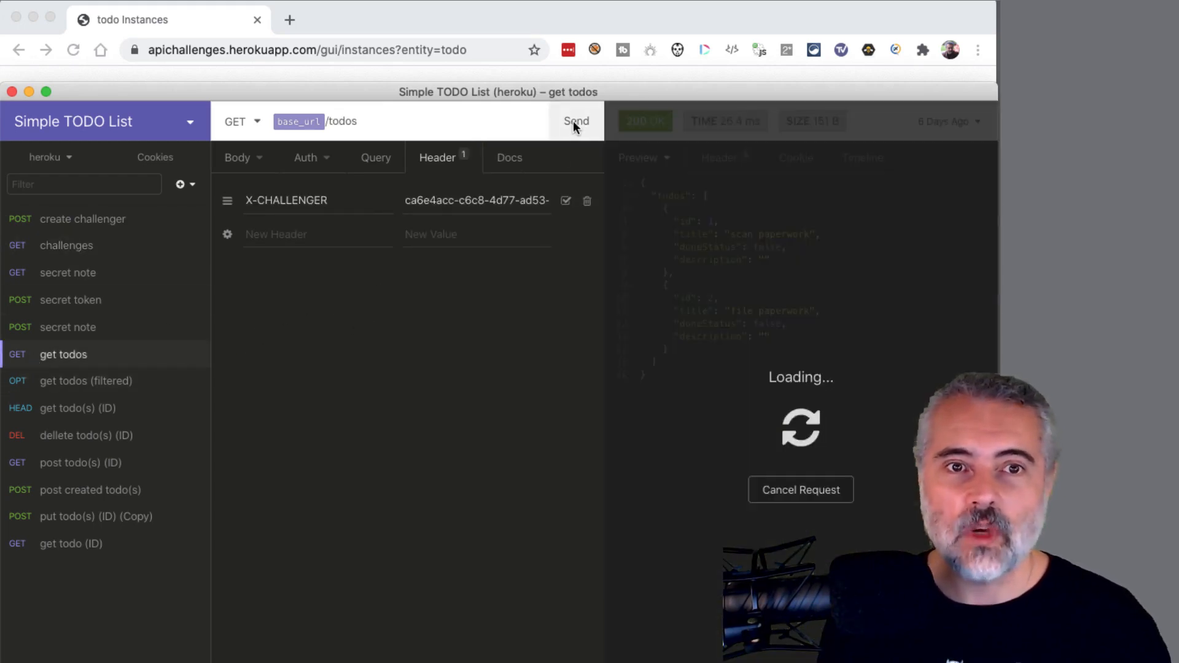
click(576, 121)
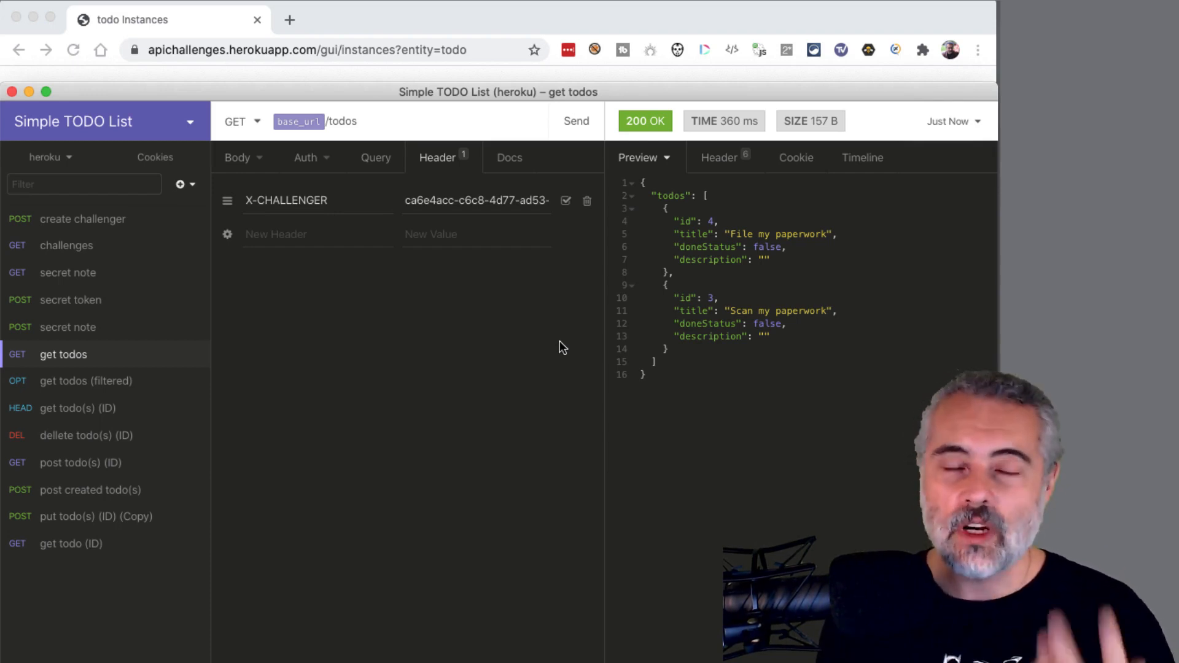
mouse_move(576, 164)
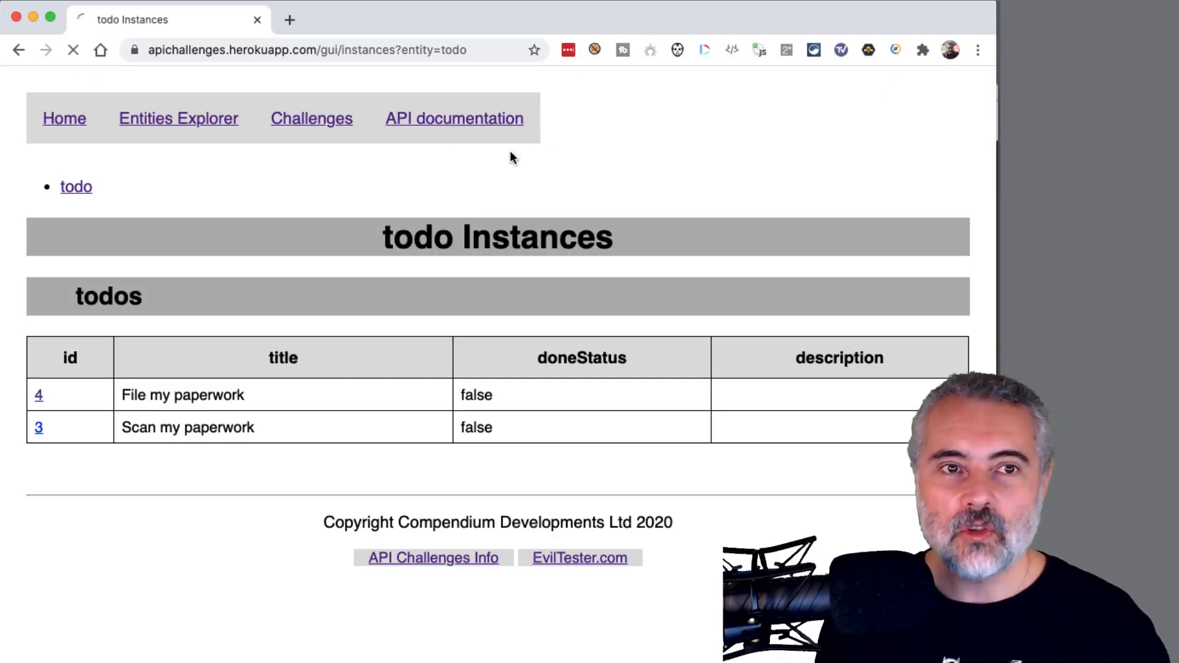
- Read through the API documentation's End Points section for todos and todos/:id
click(454, 117)
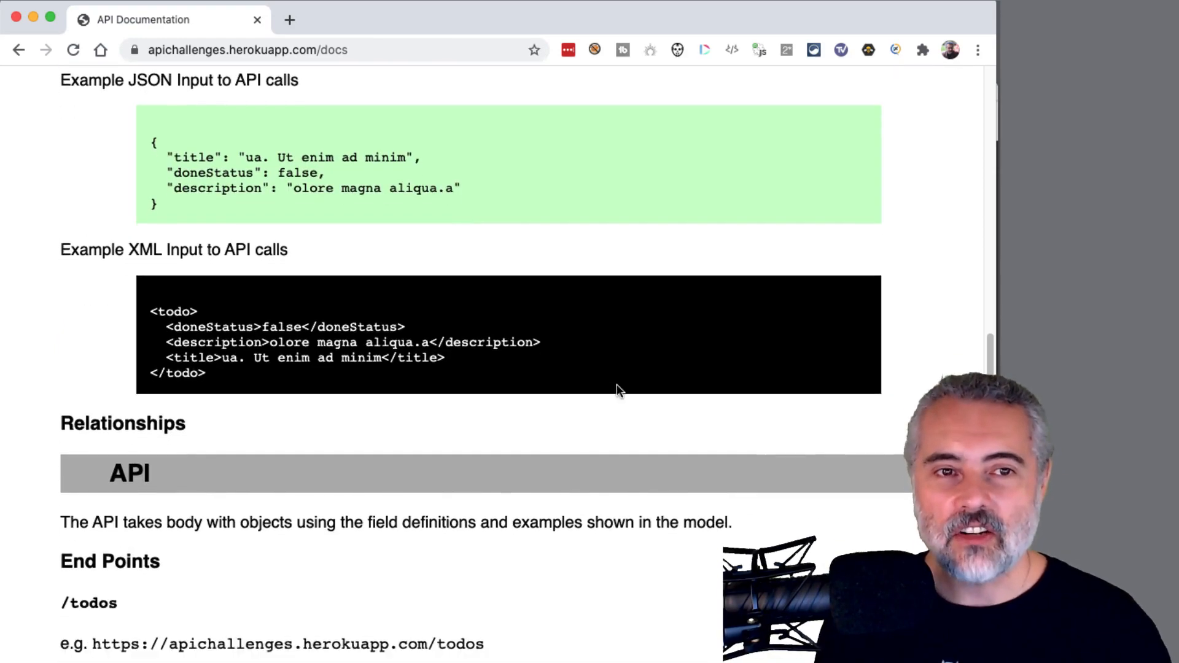
scroll(down, 3)
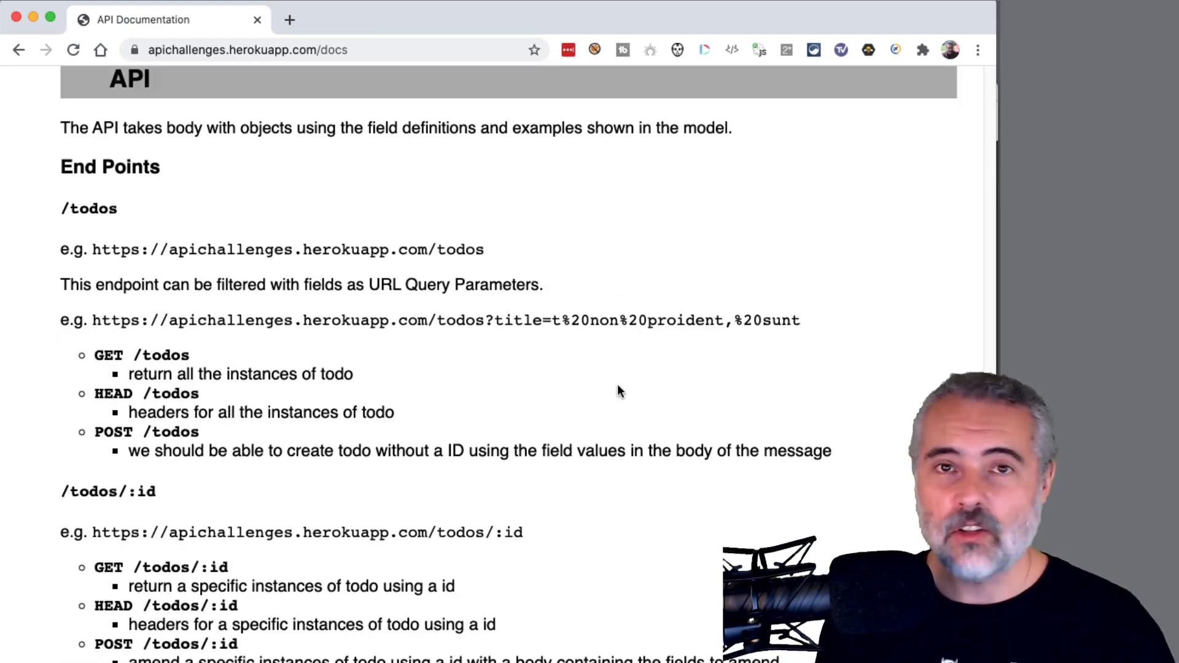
scroll(down, 3)
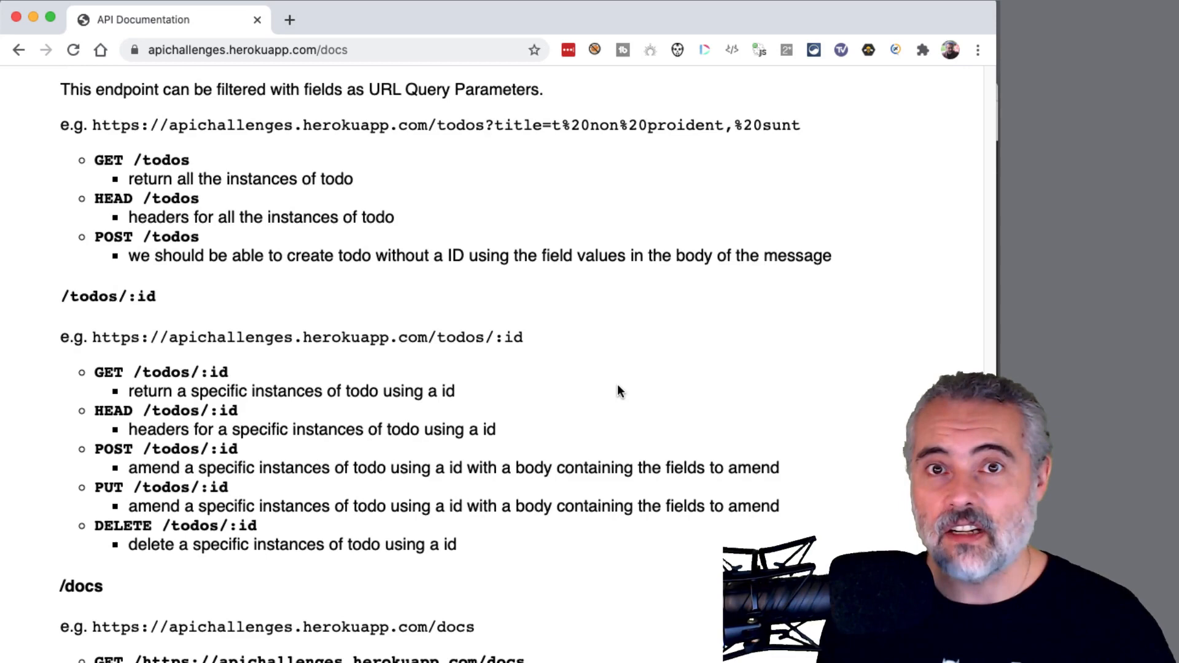
scroll(down, 3)
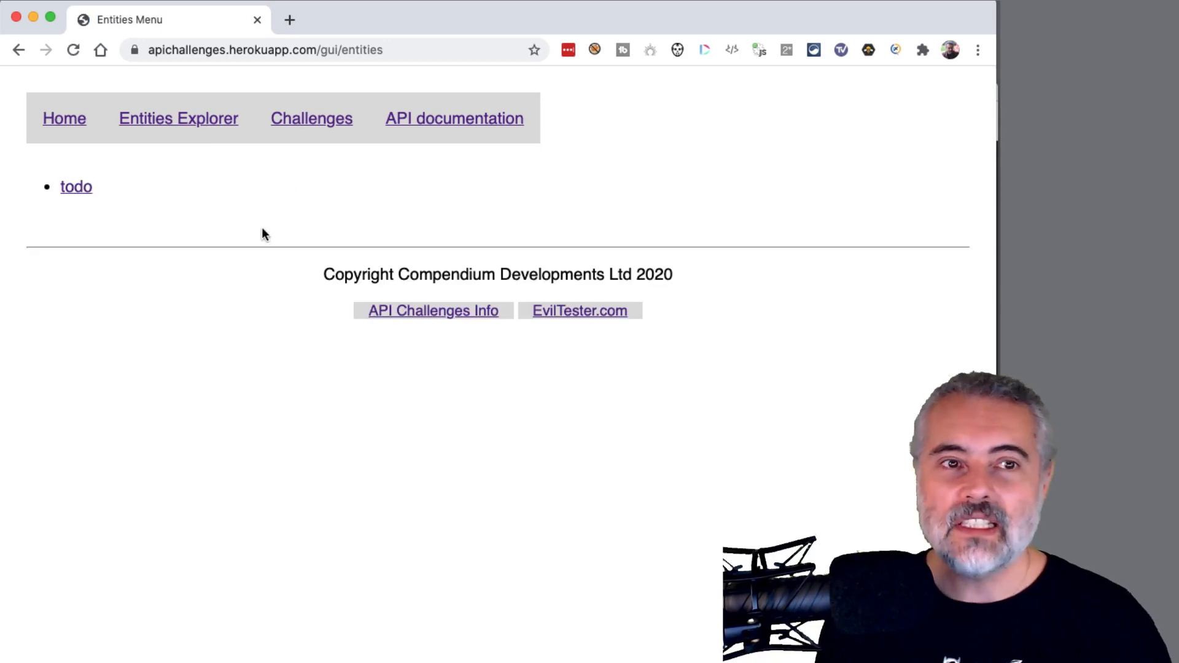
- View the todo instances again, then the Challenges page with done statuses
click(76, 187)
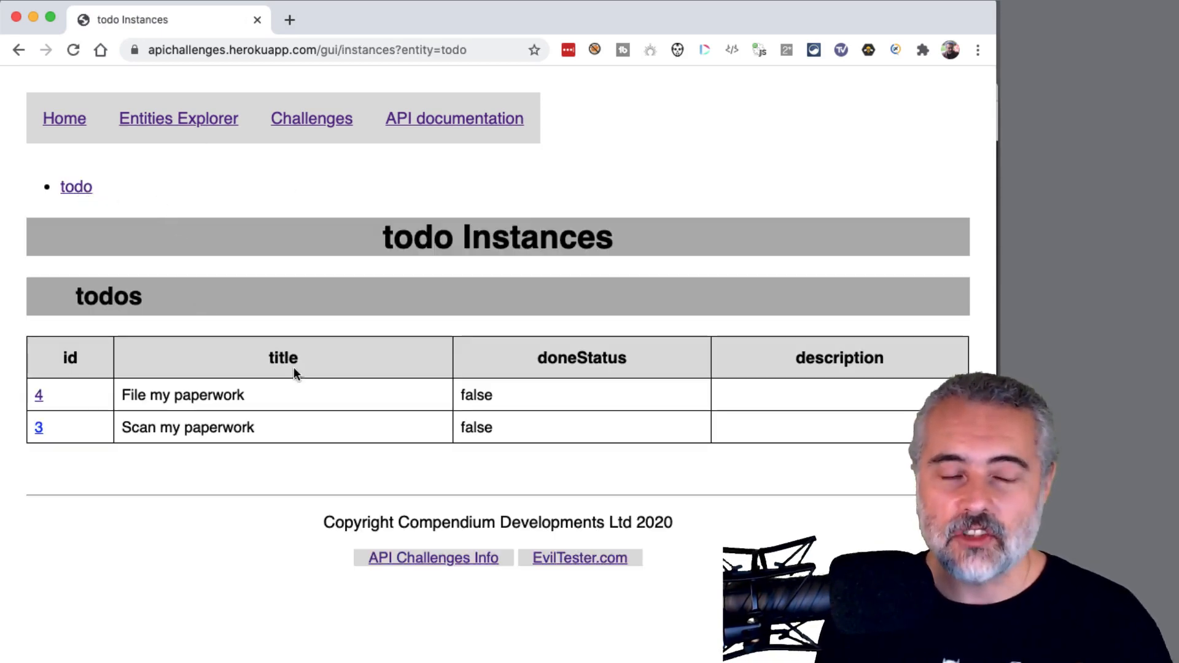
mouse_move(434, 334)
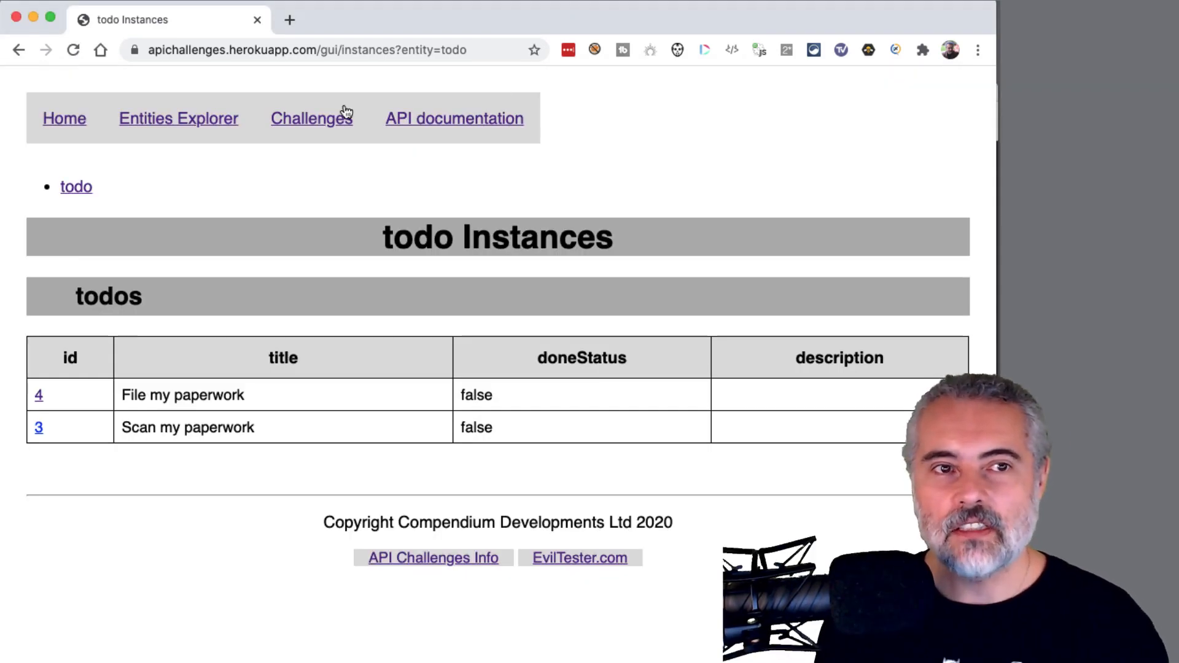
click(311, 118)
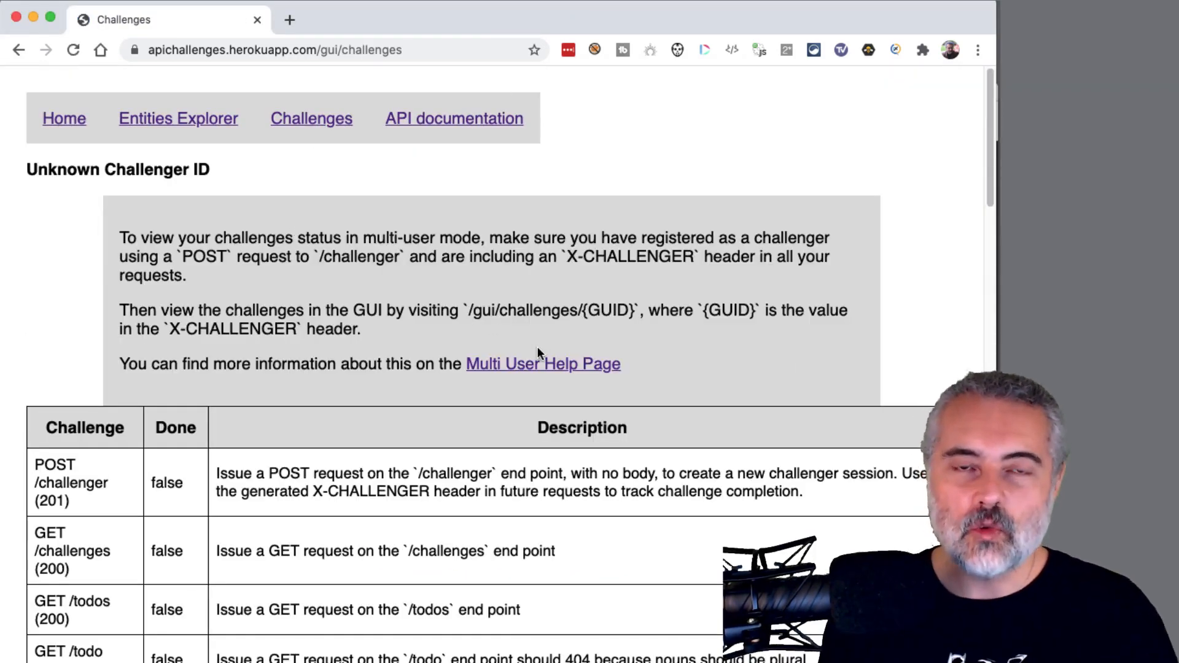
scroll(down, 3)
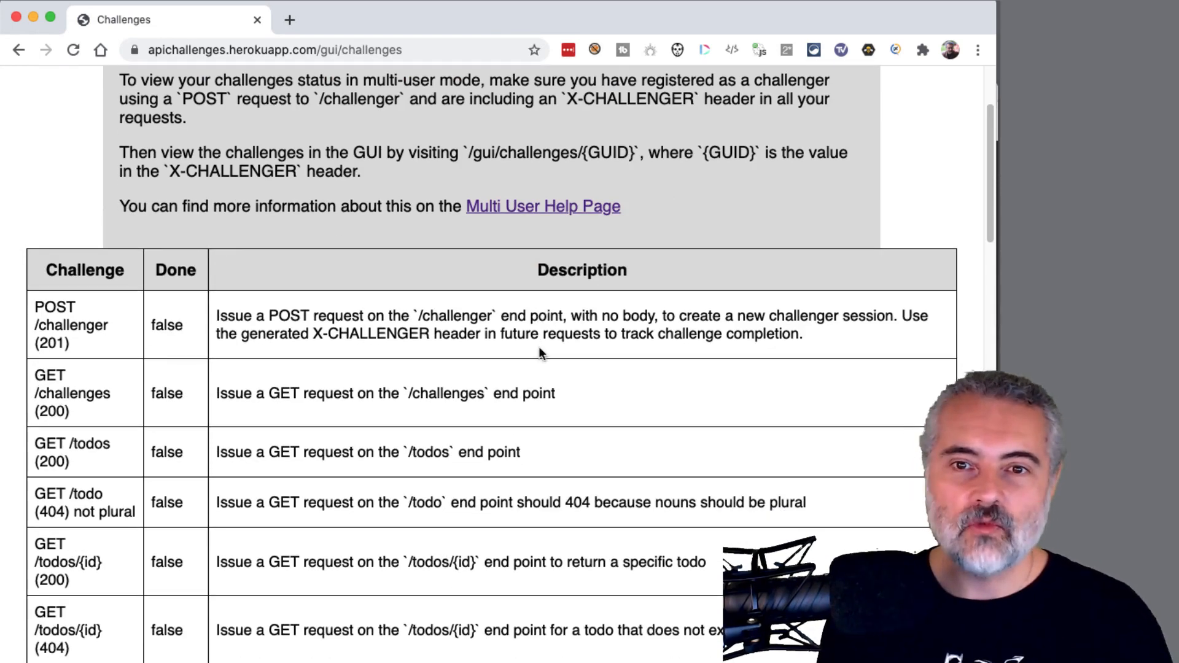
scroll(down, 3)
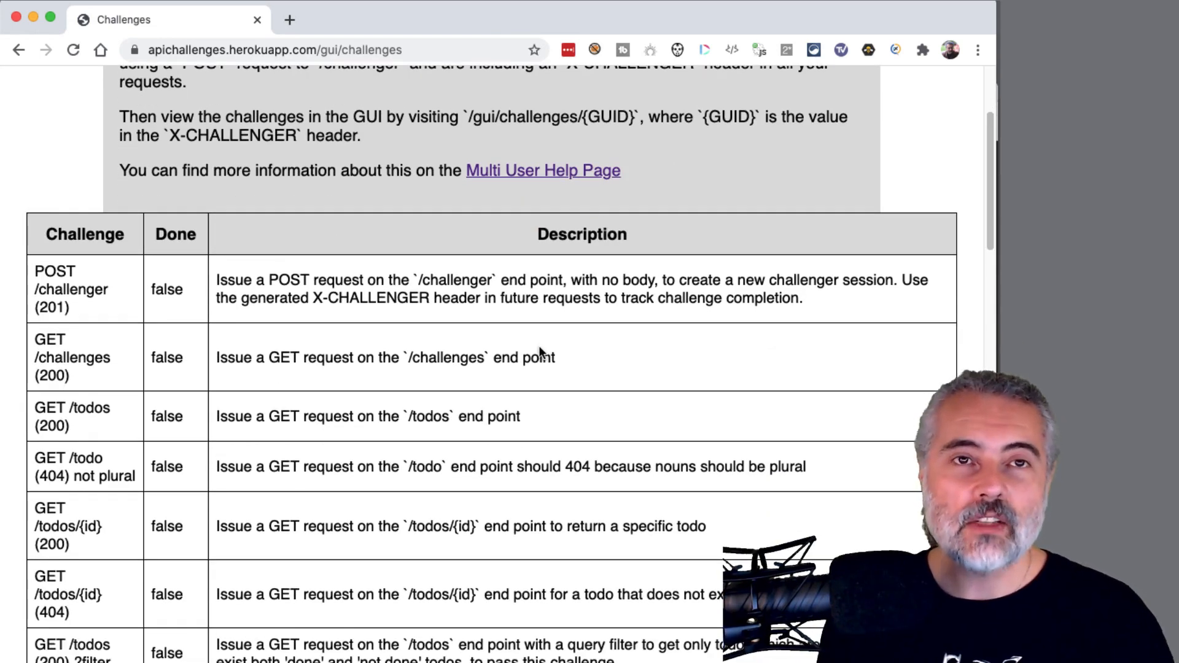
scroll(down, 3)
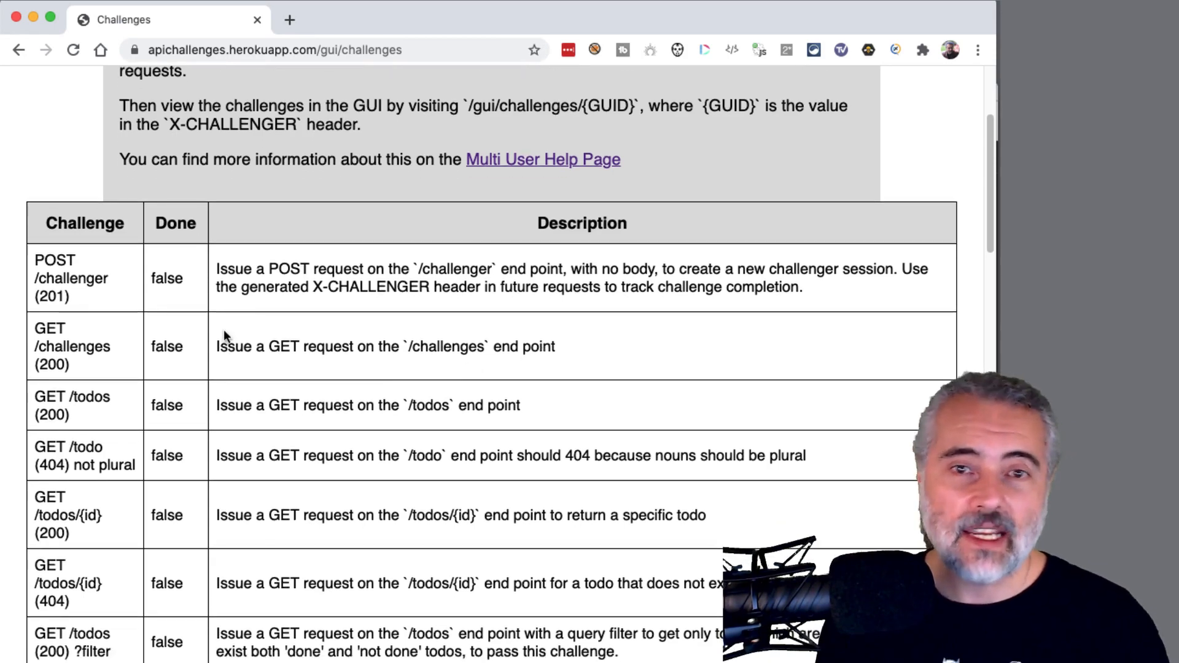
mouse_move(517, 352)
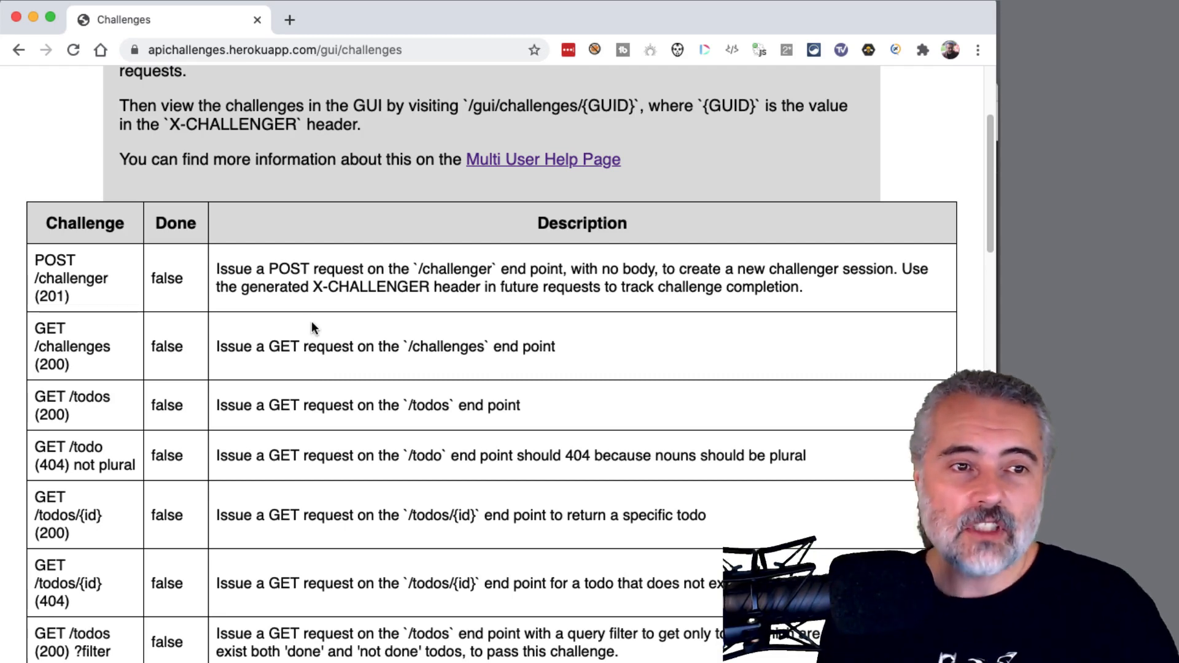
scroll(down, 3)
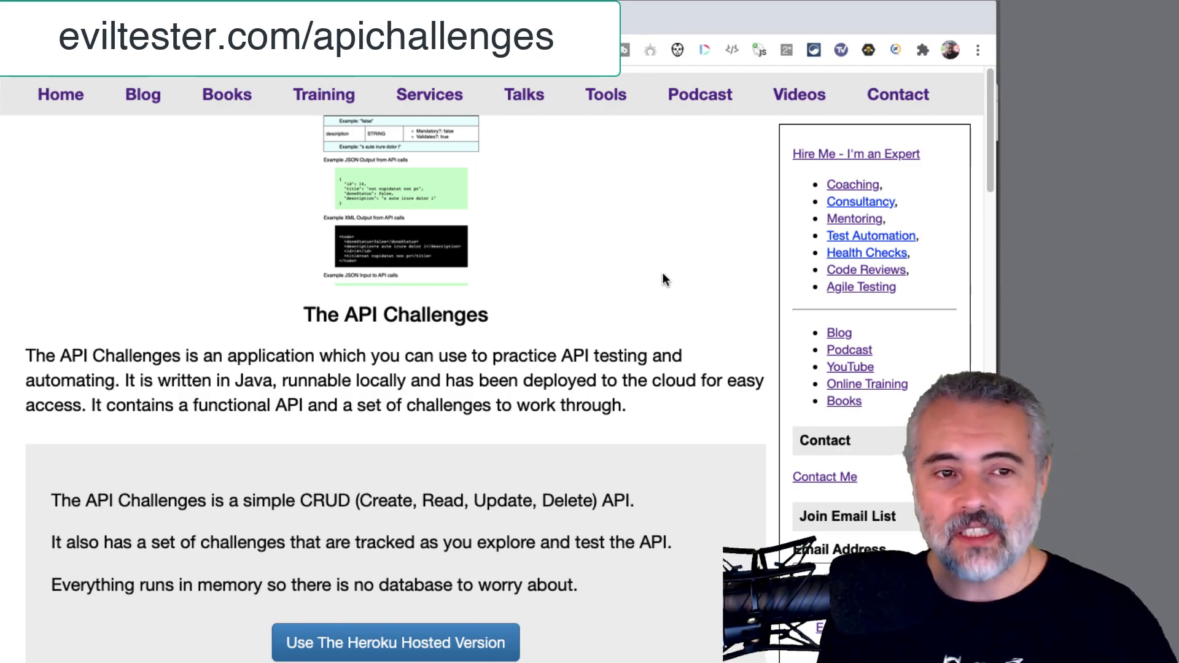
- Read the EvilTester.com info page, then return to the API Challenges page
scroll(down, 3)
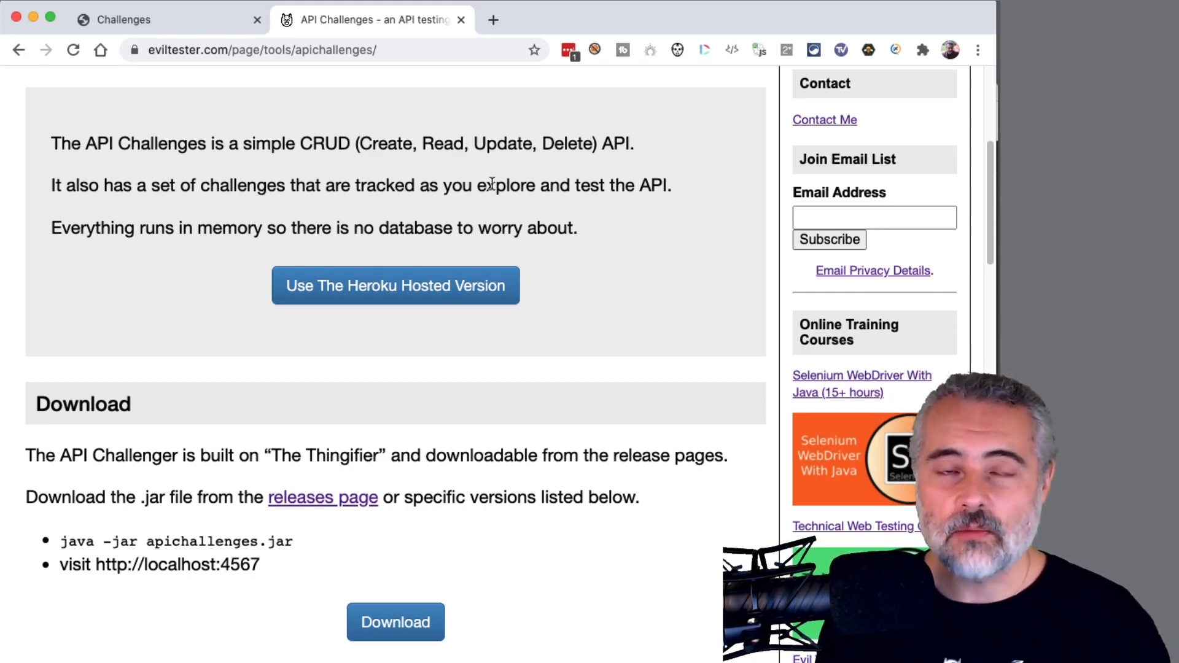
click(394, 285)
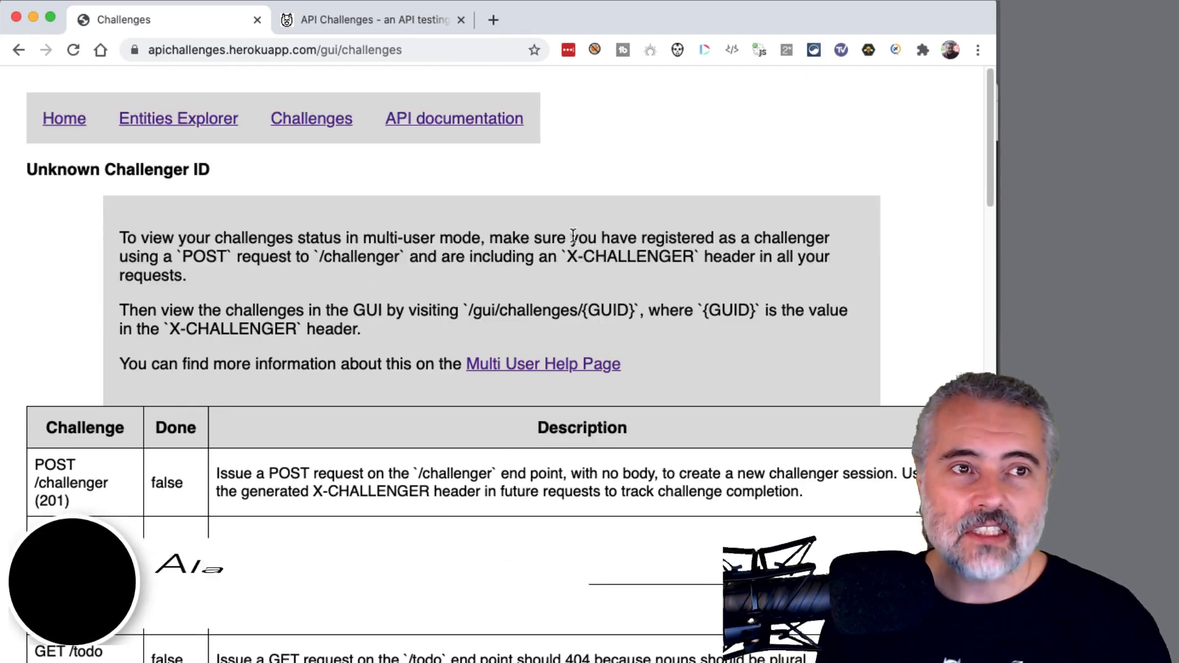